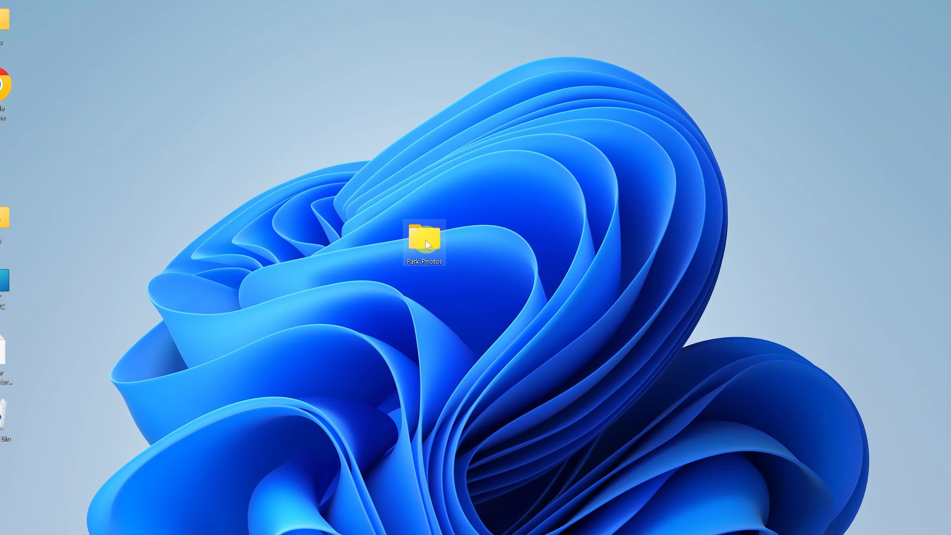
Open the Park Photos folder from the desktop to show its 17 photos.
double_click(423, 237)
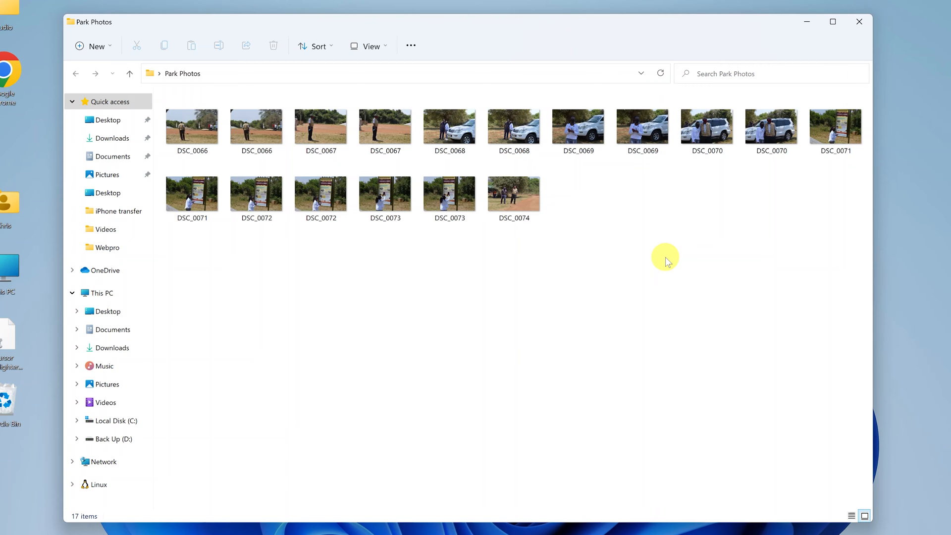
mouse_move(584, 329)
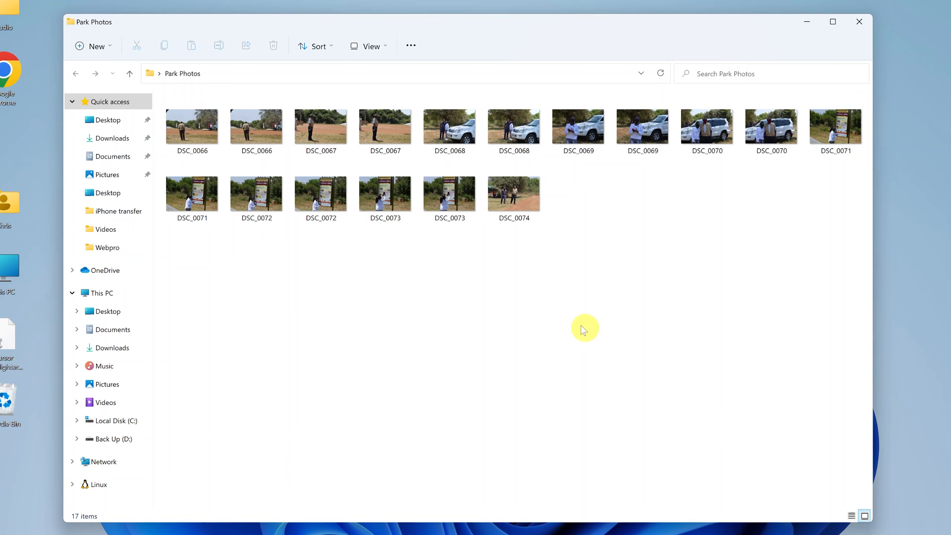
mouse_move(501, 302)
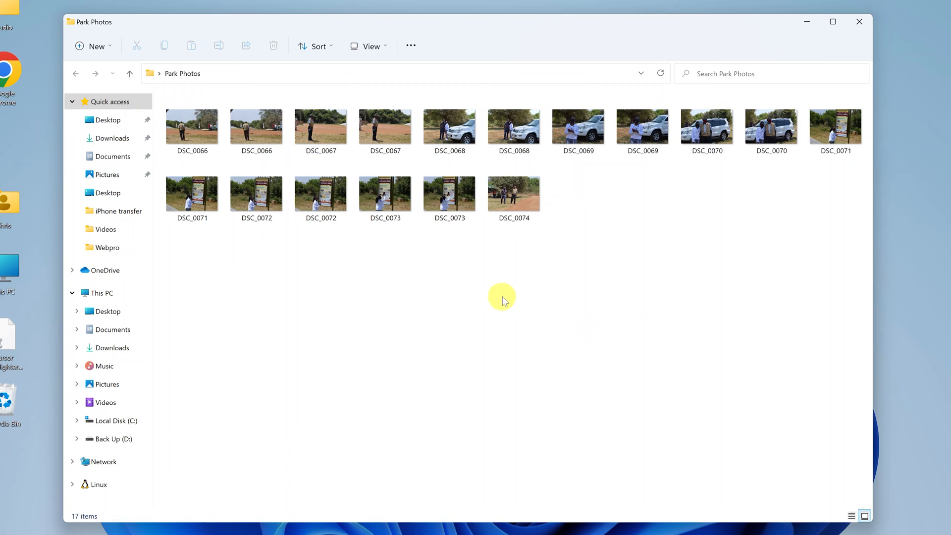
mouse_move(459, 279)
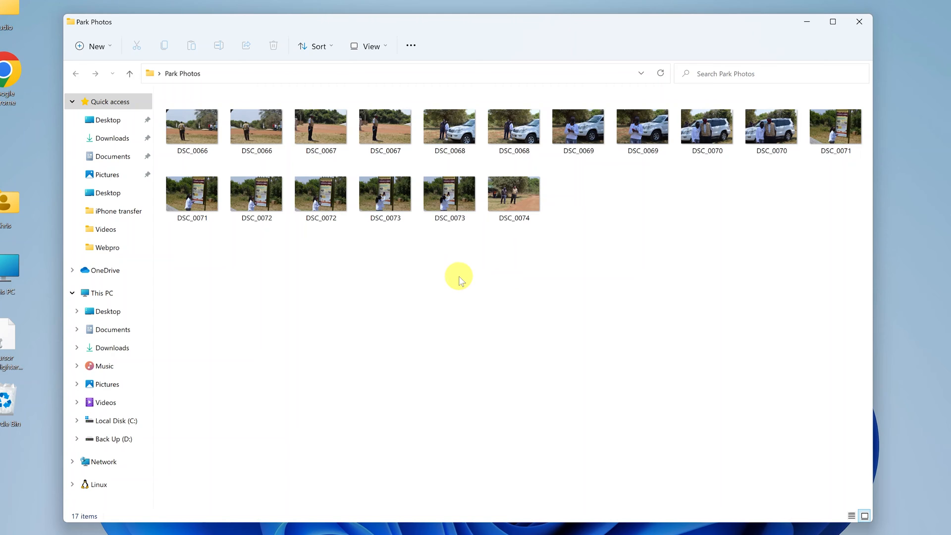
Create a new empty text document named FolderLock in the Park Photos folder.
right_click(458, 277)
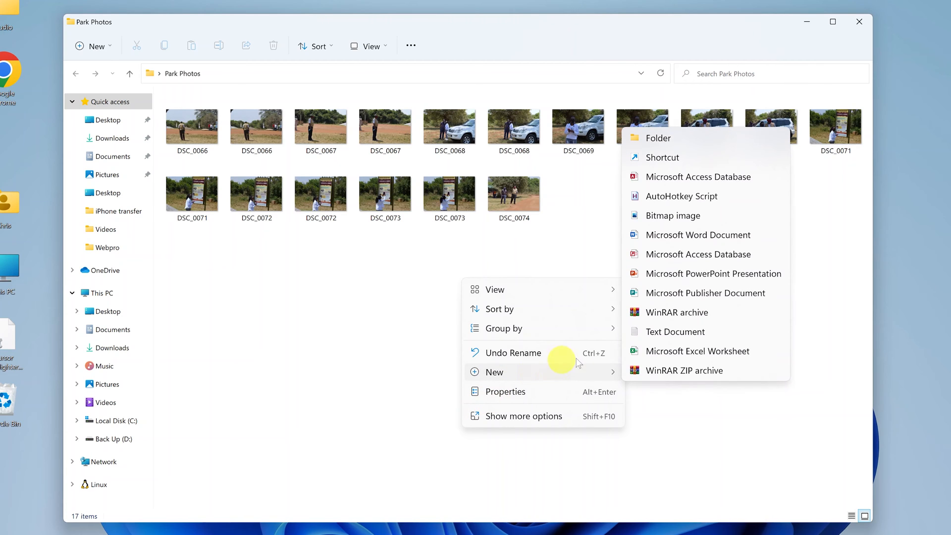
mouse_move(683, 351)
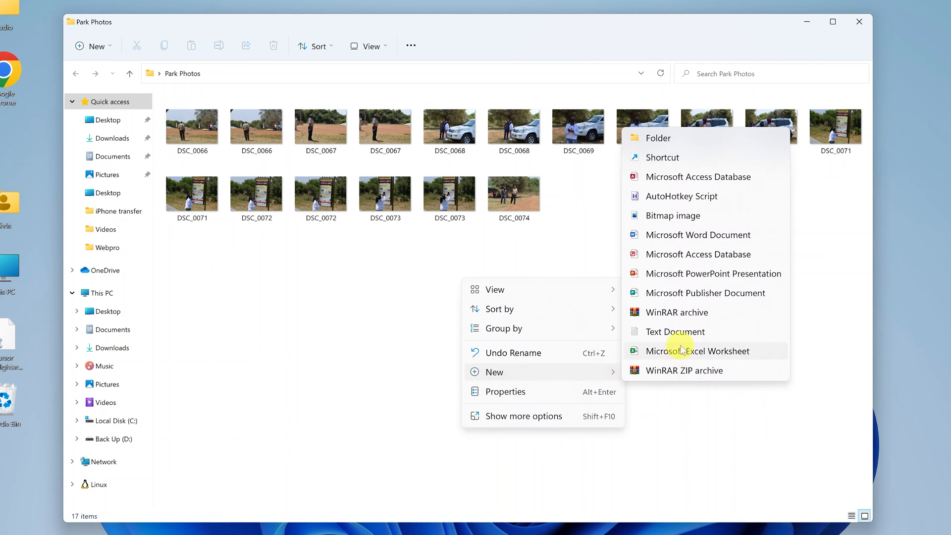
left_click(673, 331)
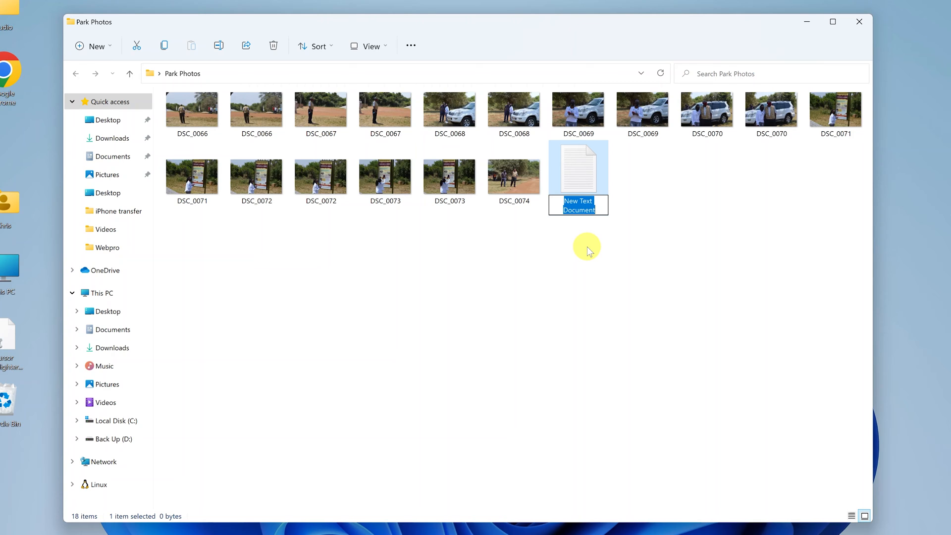
type("Folder")
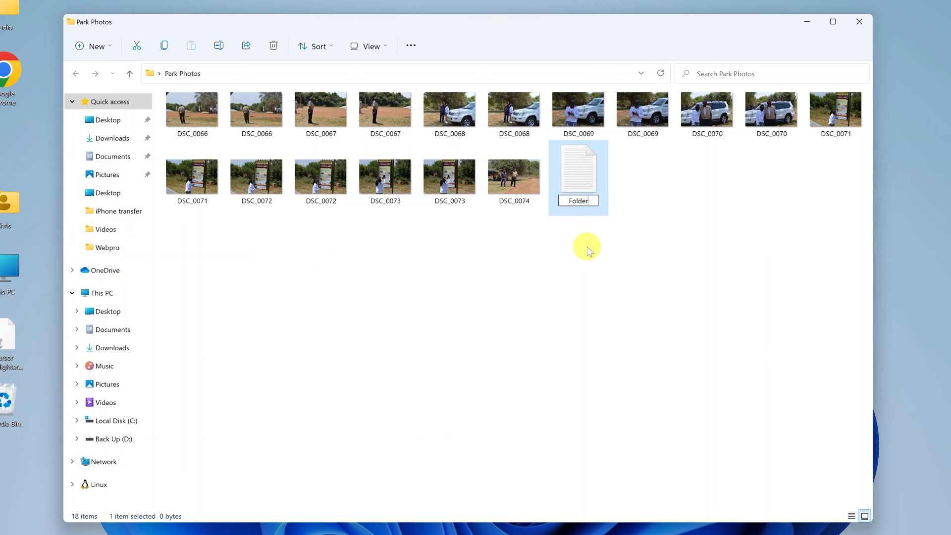
type("Lock")
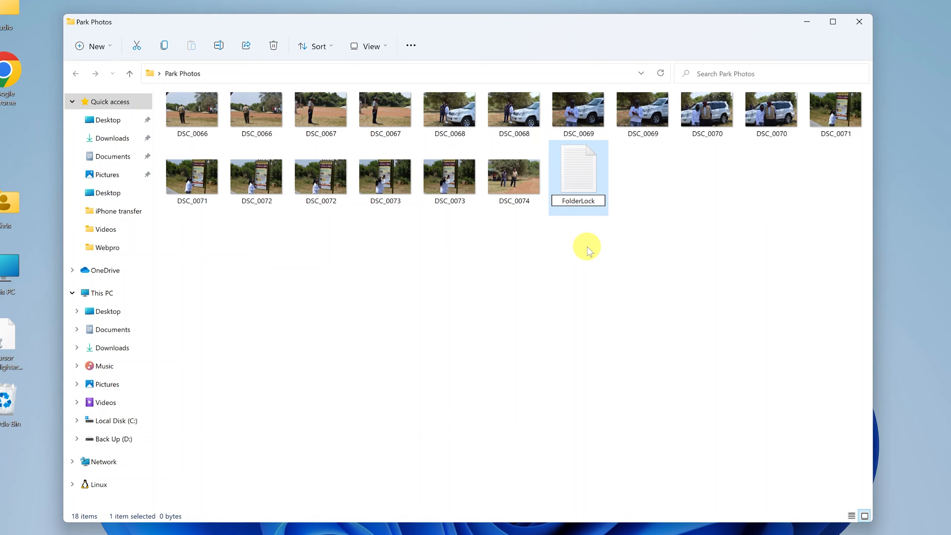
left_click(587, 247)
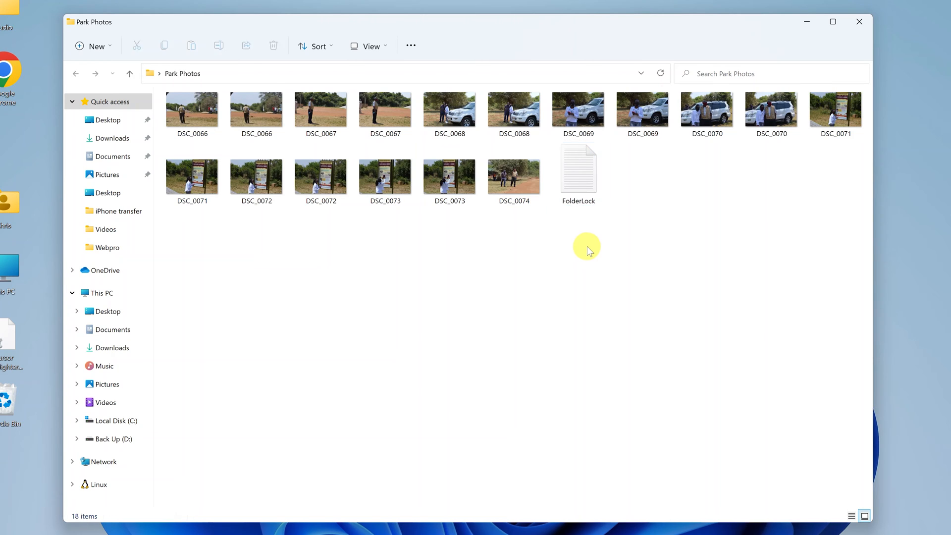
mouse_move(618, 341)
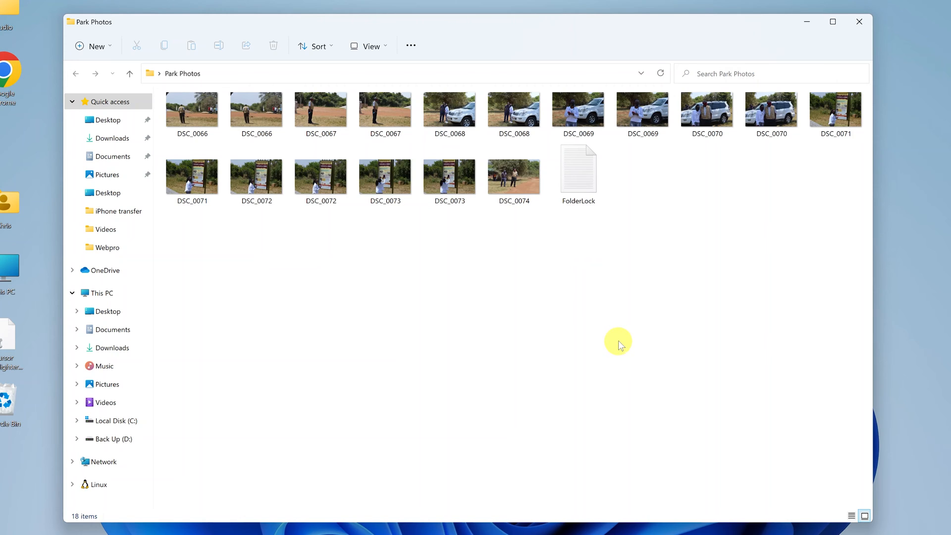
left_click(577, 170)
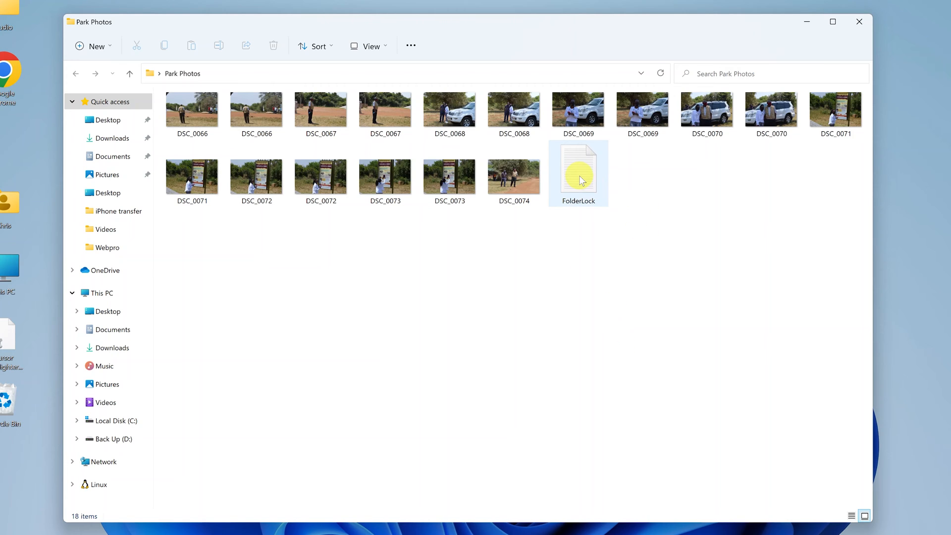
mouse_move(578, 172)
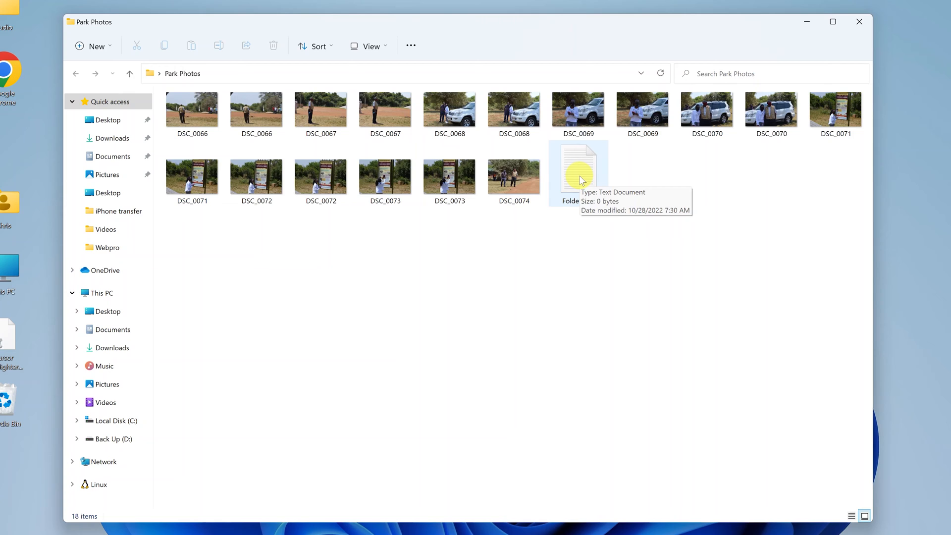
mouse_move(667, 248)
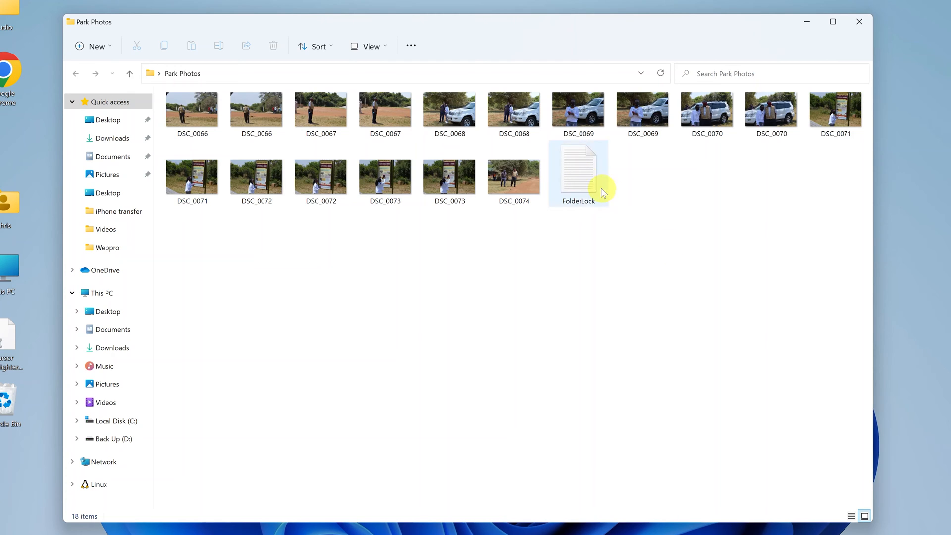
left_click(577, 170)
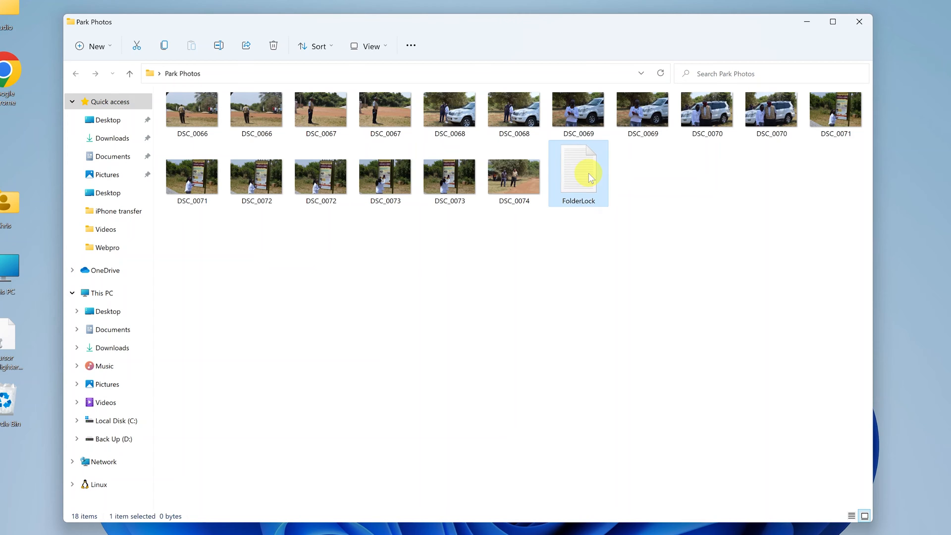
right_click(578, 173)
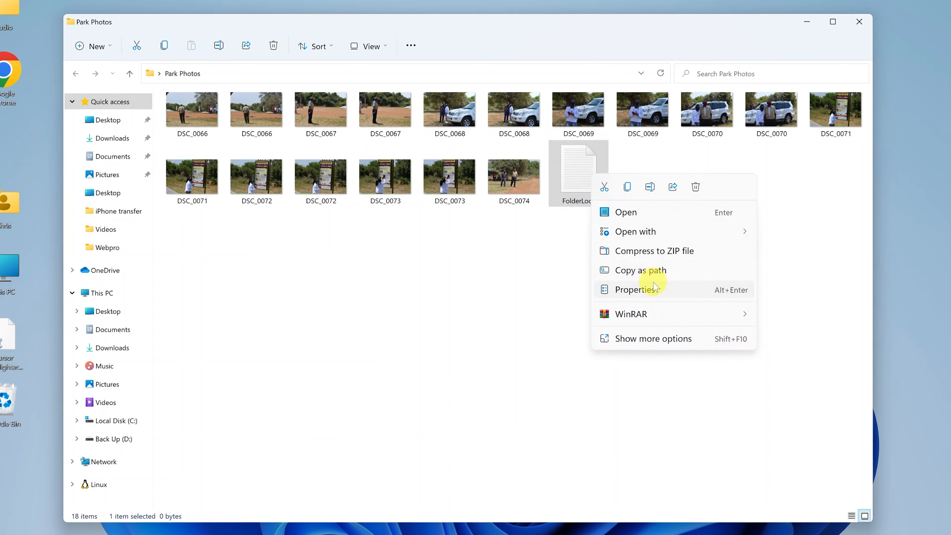
left_click(633, 290)
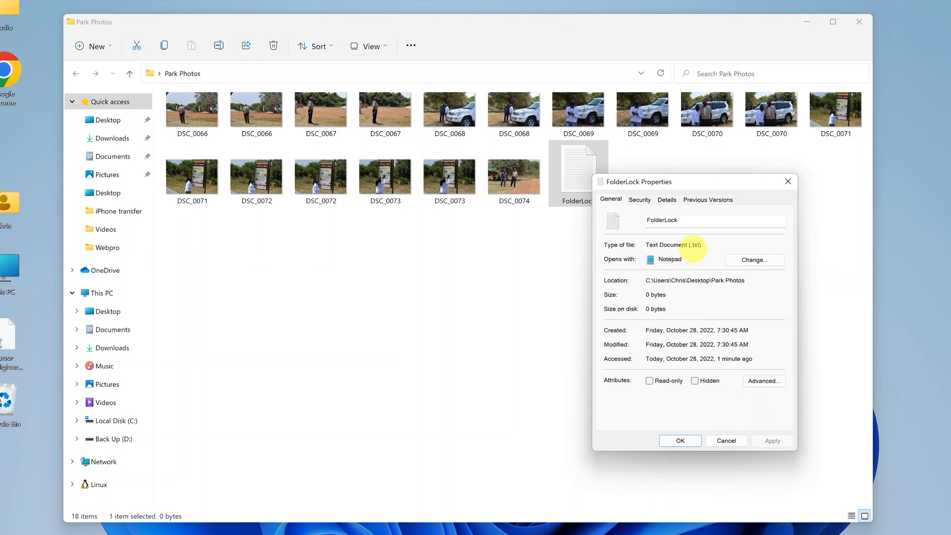
mouse_move(696, 263)
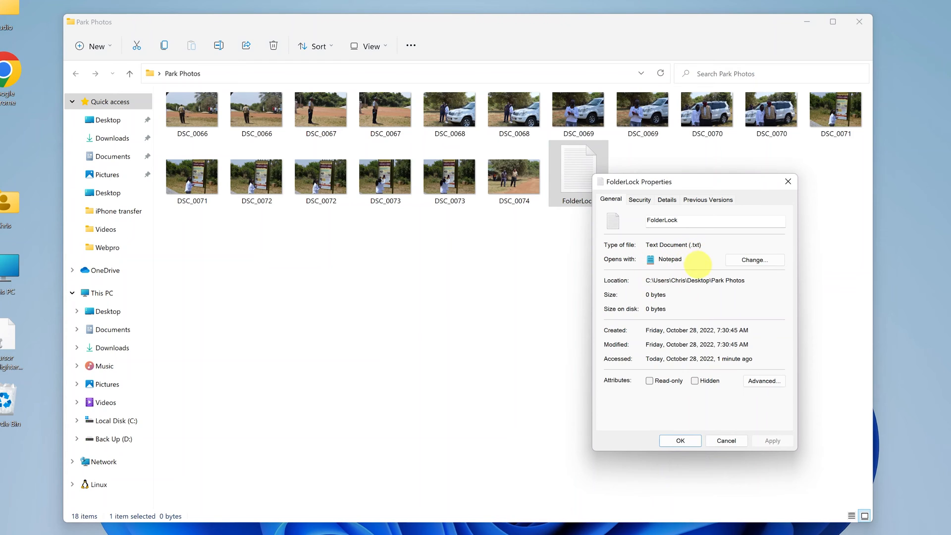
mouse_move(788, 183)
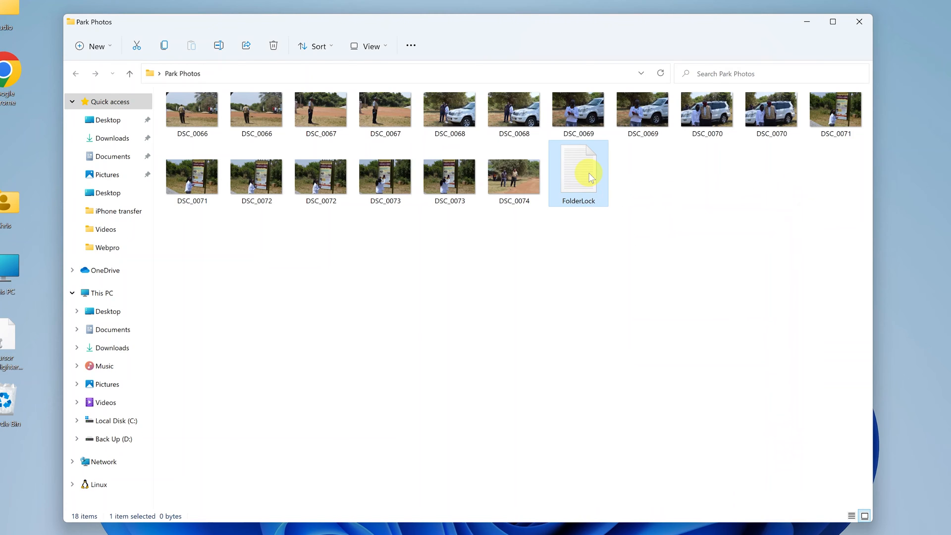
Open the empty FolderLock text document in Notepad.
double_click(577, 170)
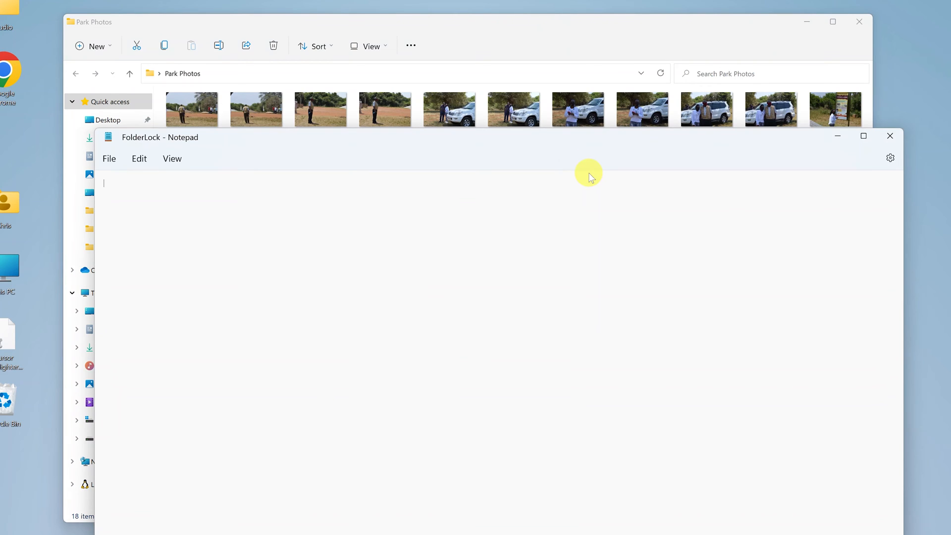
mouse_move(558, 118)
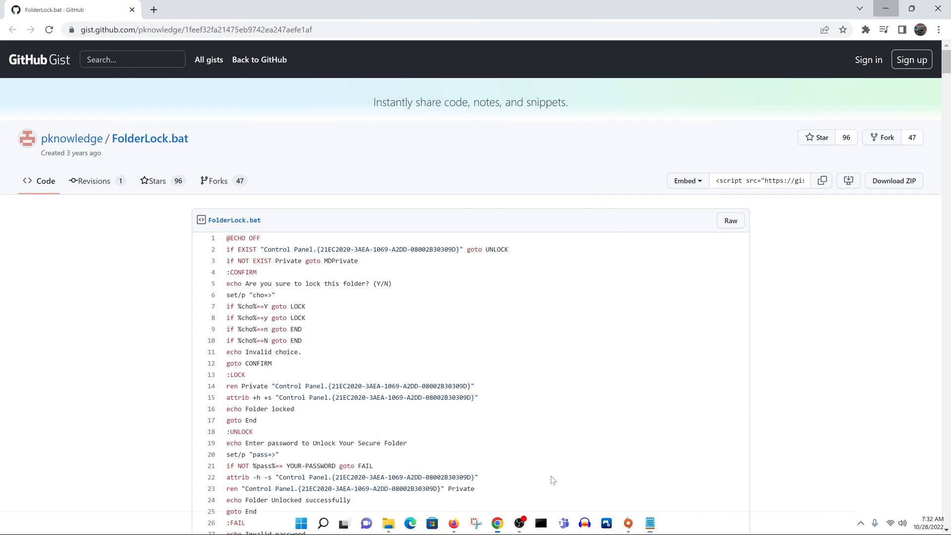
mouse_move(571, 305)
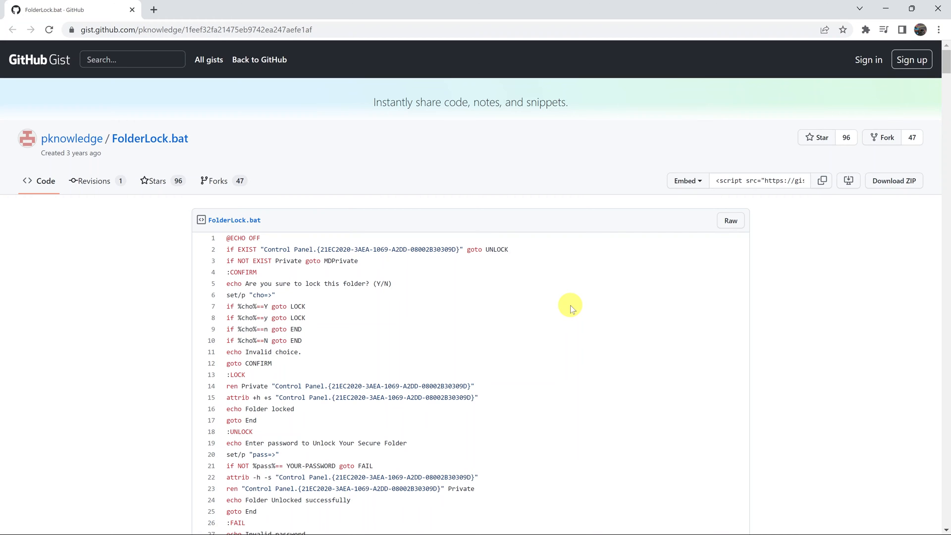
Scroll through the full FolderLock.bat lock script on GitHub Gist.
scroll("down", 3)
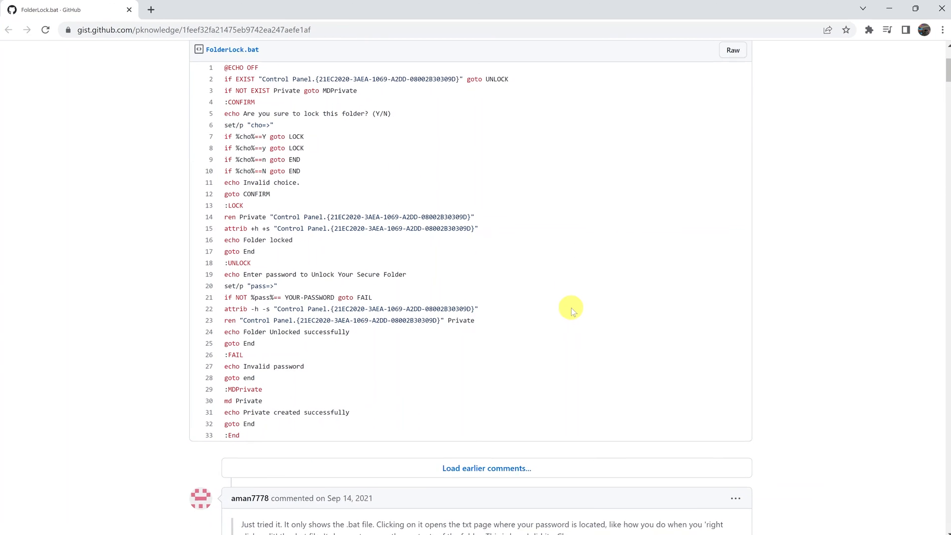
scroll("up", 3)
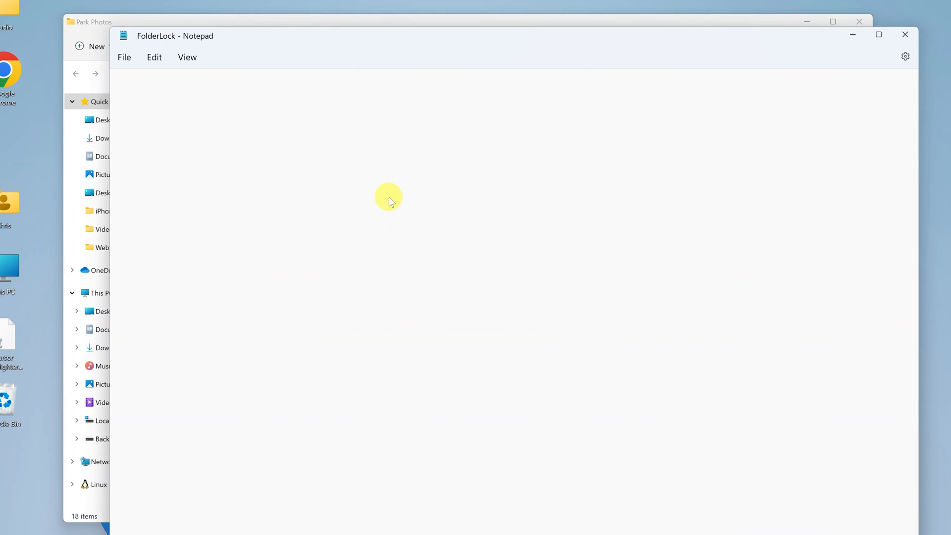
type("@ECHO OFF")
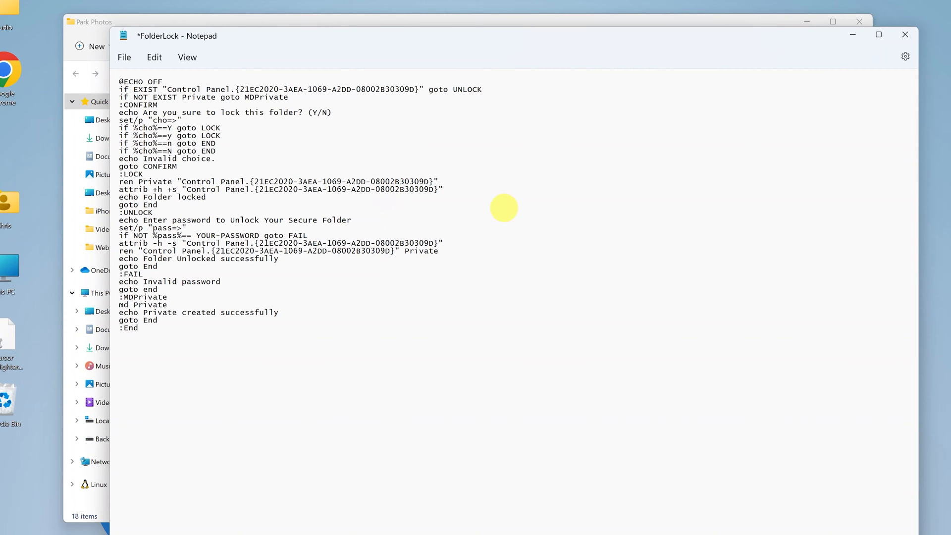
mouse_move(457, 256)
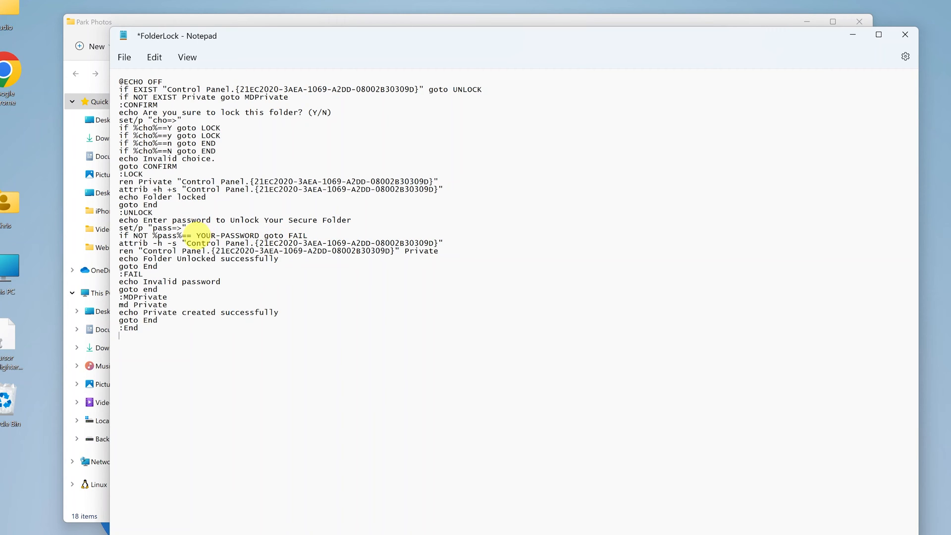
double_click(228, 235)
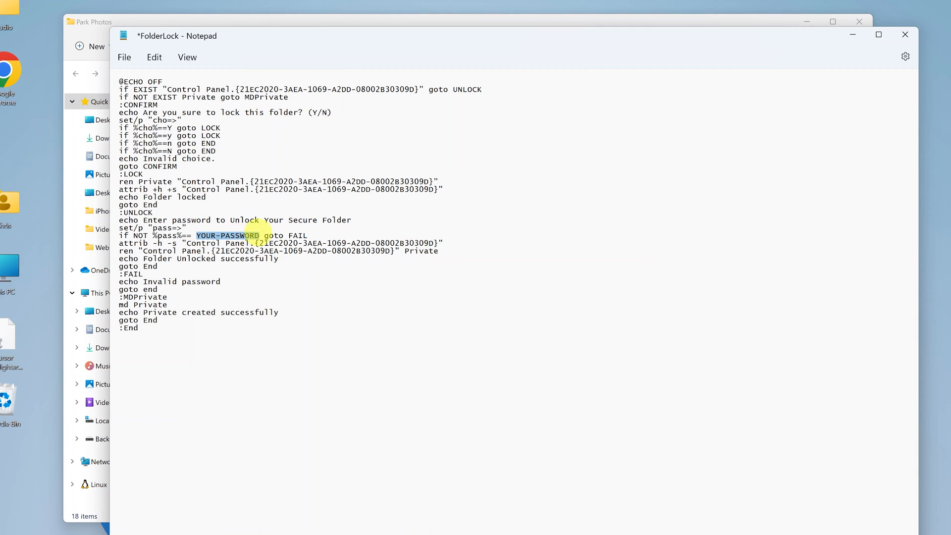
mouse_move(423, 325)
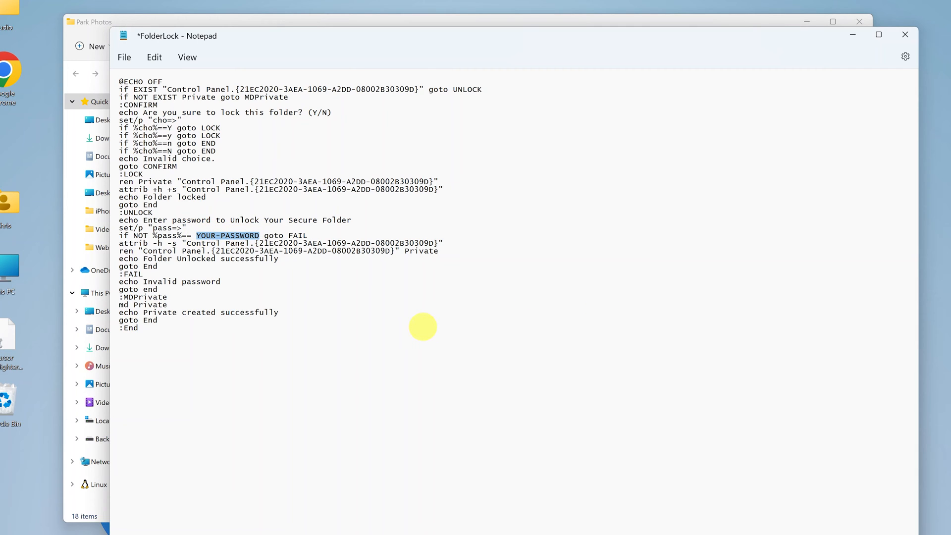
mouse_move(421, 320)
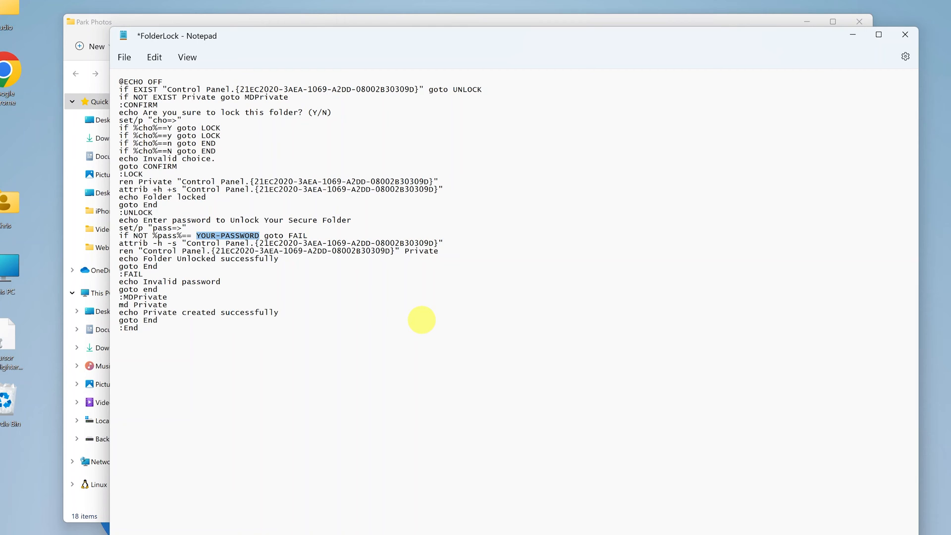
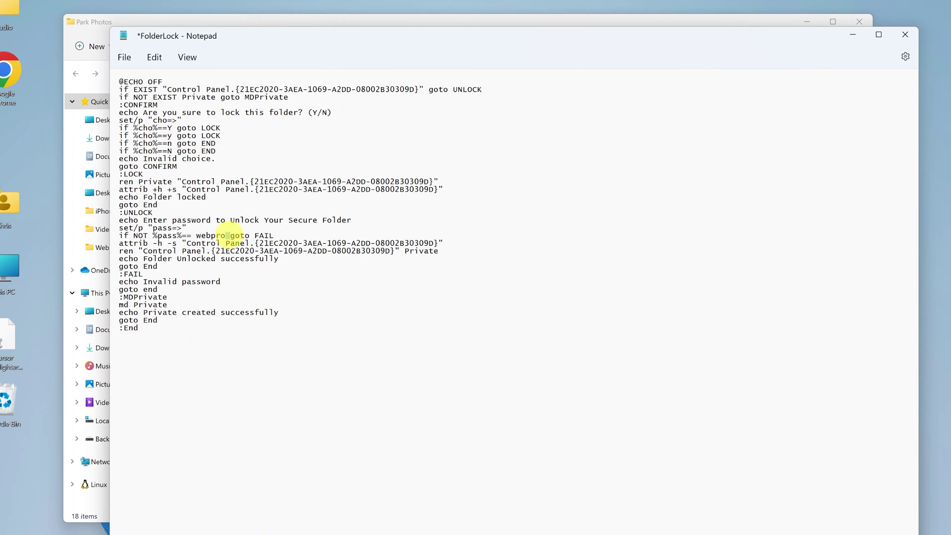
mouse_move(372, 185)
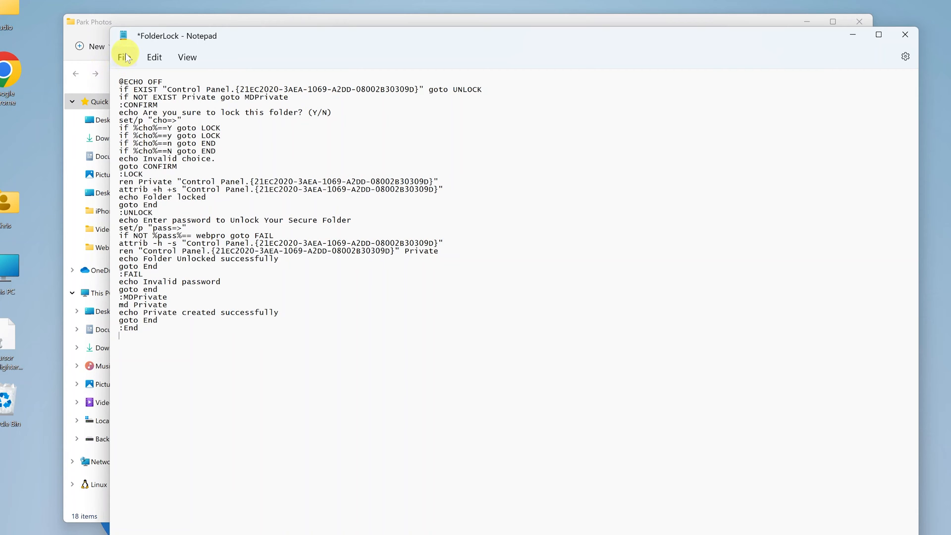
Save the script as FolderLock.bat, type All files, in the Park Photos folder.
left_click(123, 58)
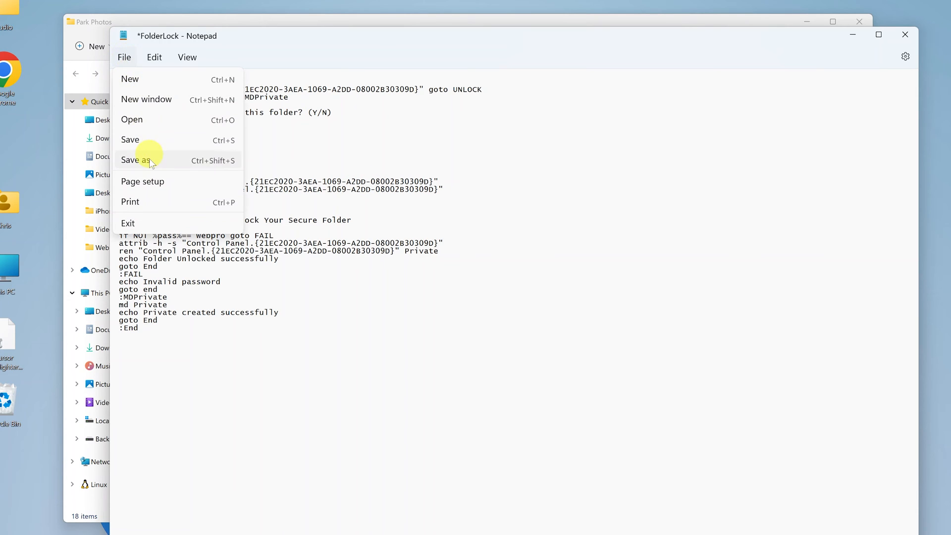
left_click(135, 160)
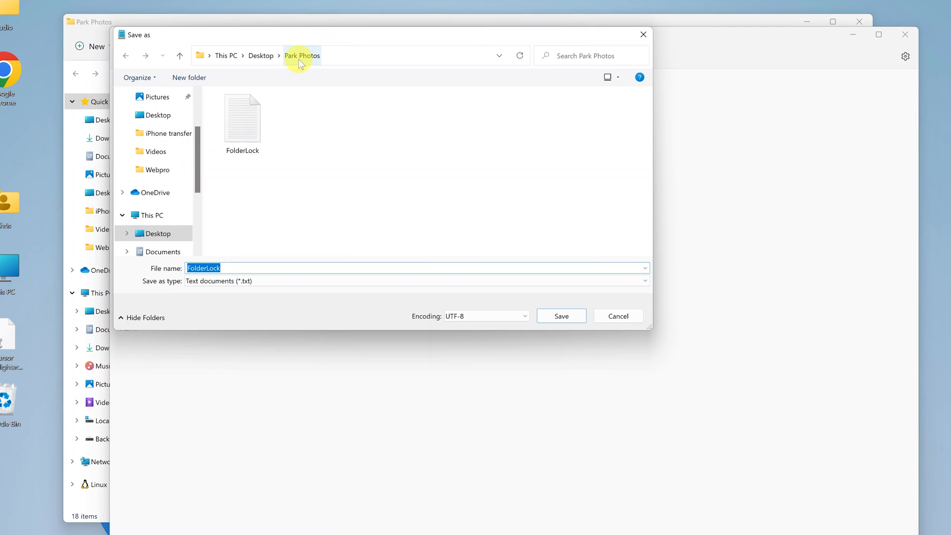
mouse_move(249, 264)
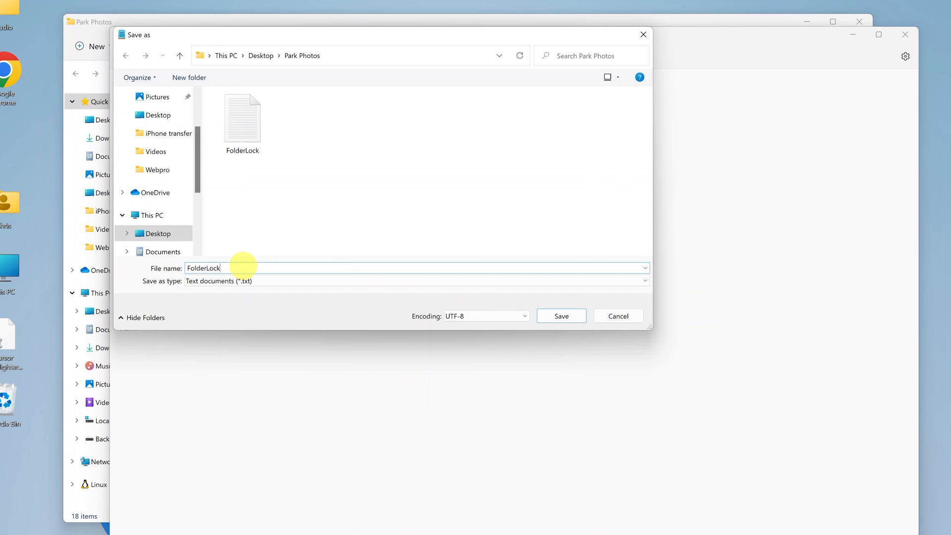
type(".b")
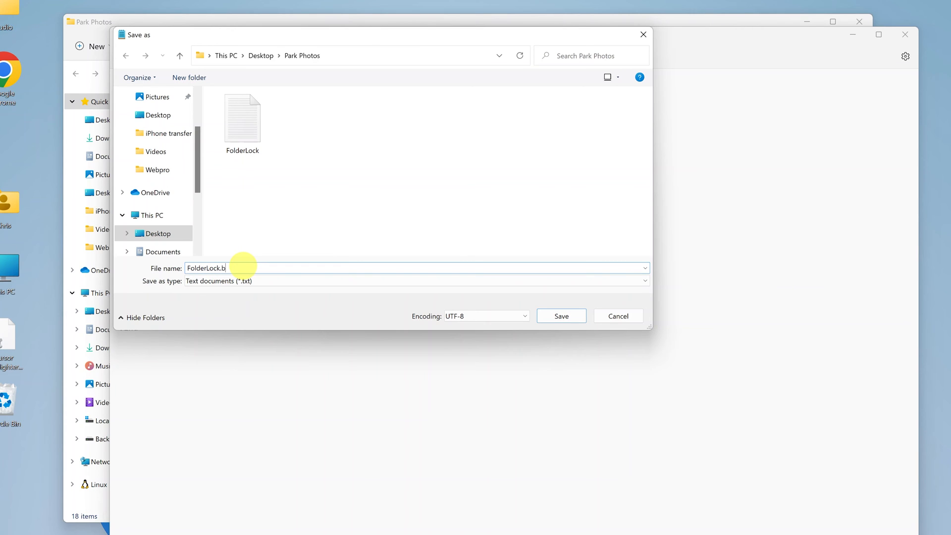
type("at")
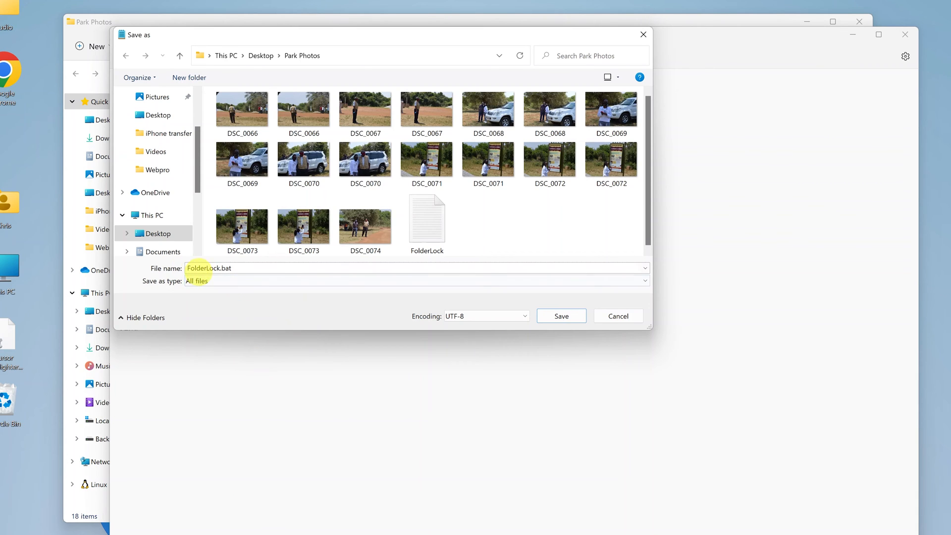
mouse_move(529, 329)
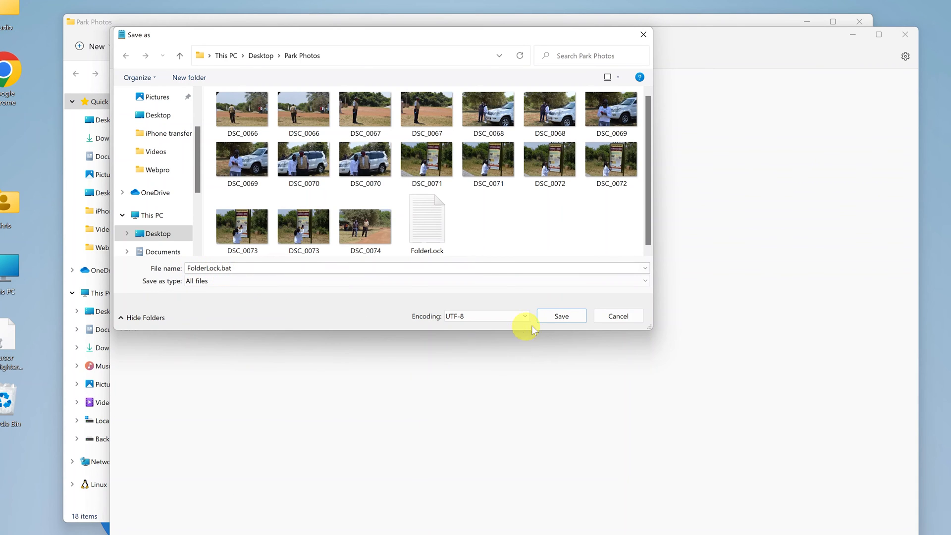
left_click(561, 316)
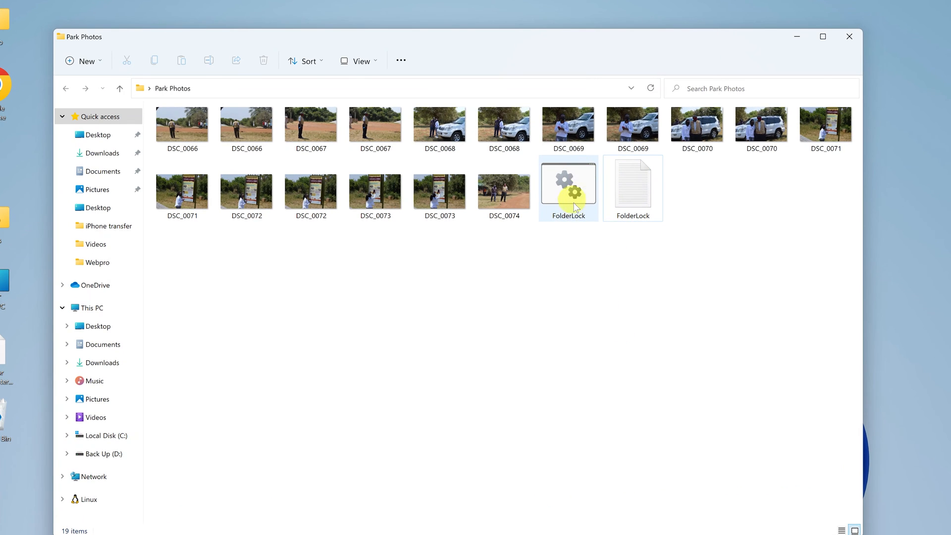
mouse_move(567, 194)
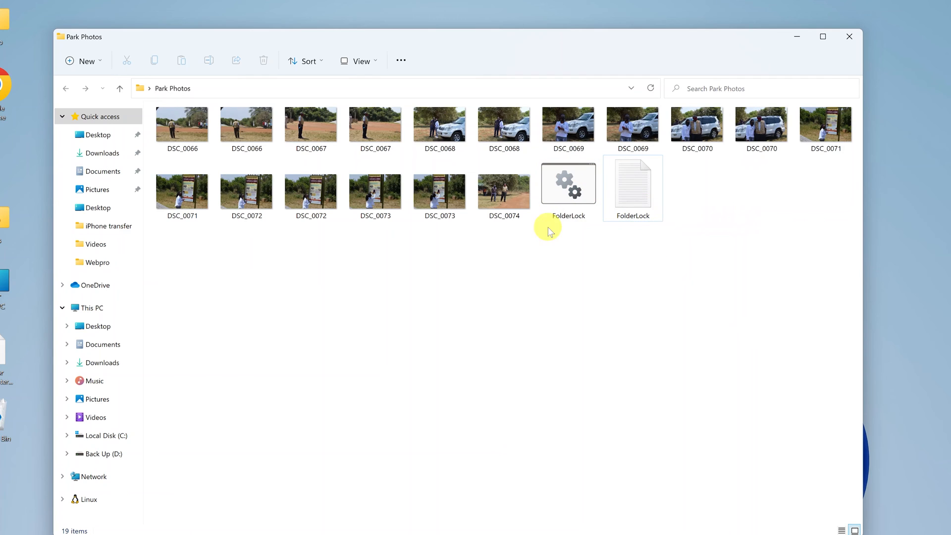
mouse_move(633, 185)
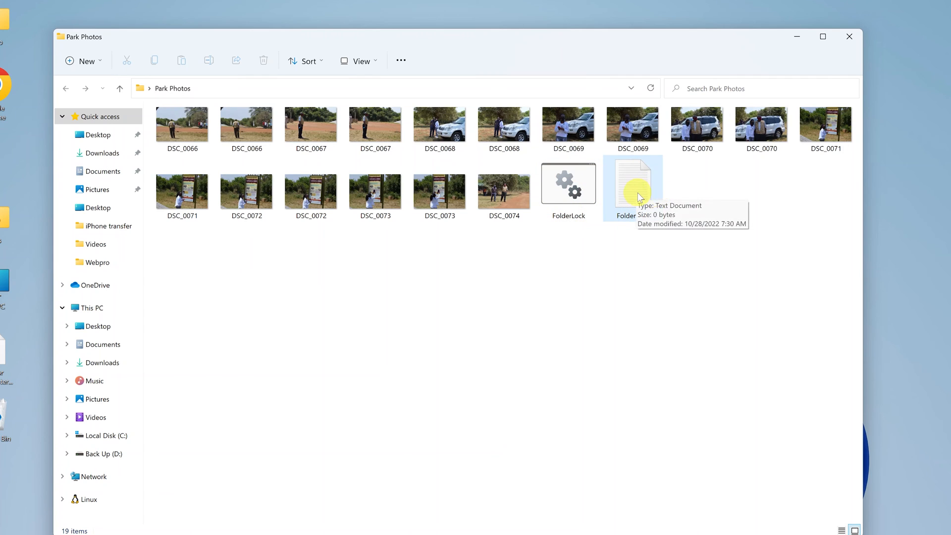
left_click(632, 182)
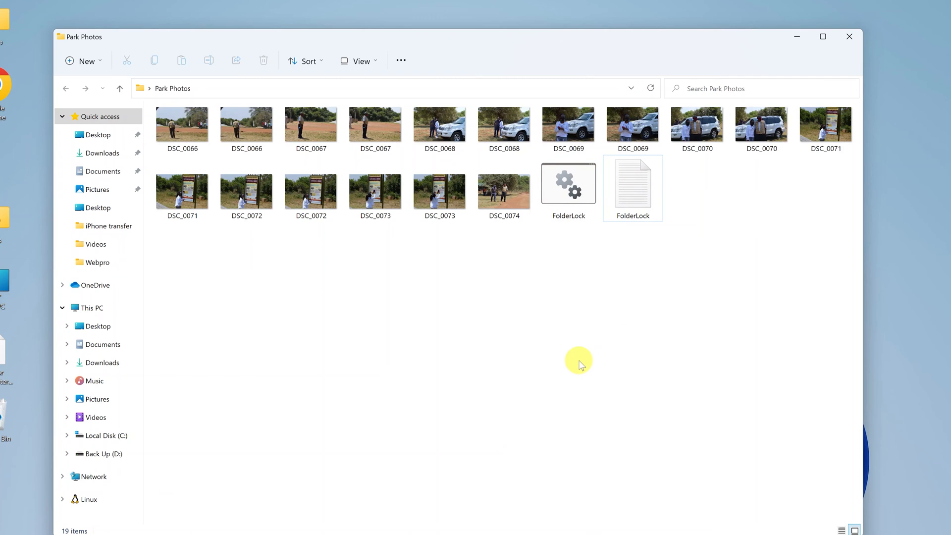
left_click(569, 183)
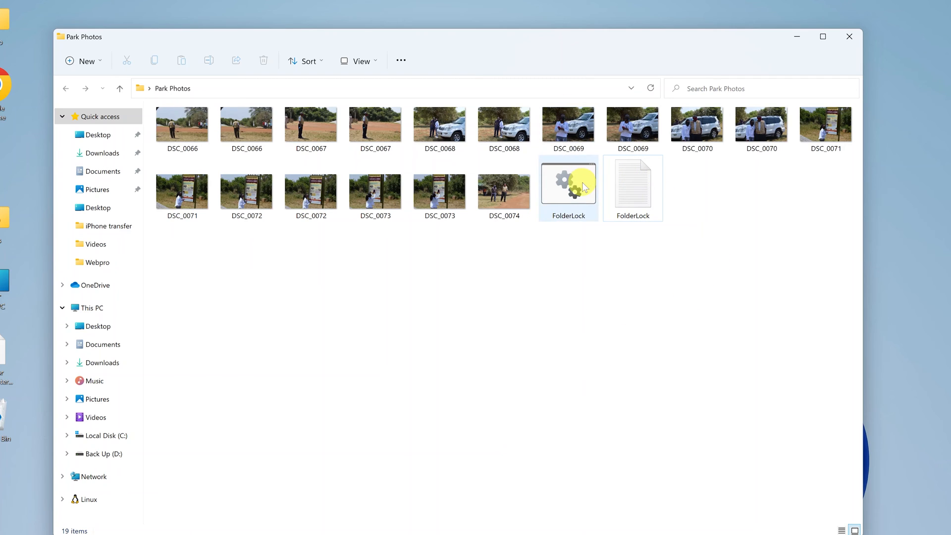
mouse_move(591, 218)
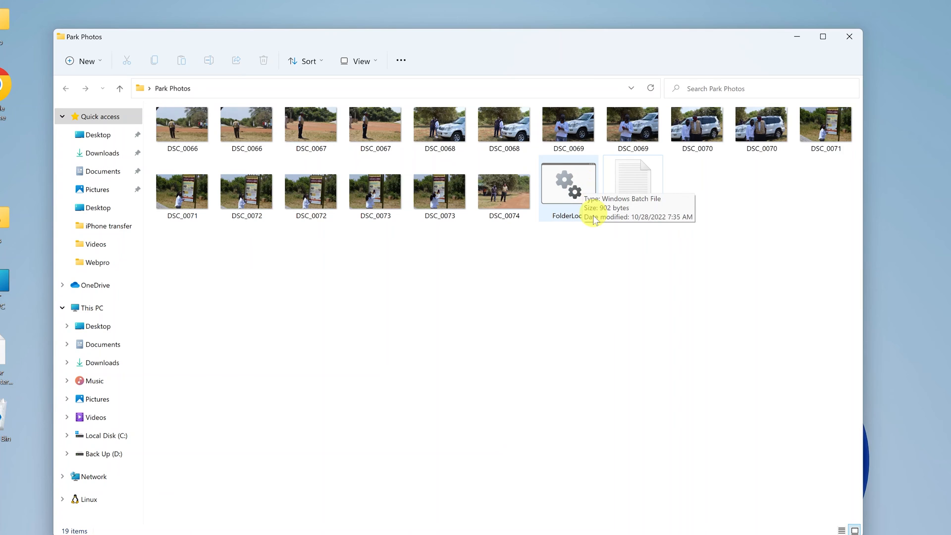
mouse_move(600, 284)
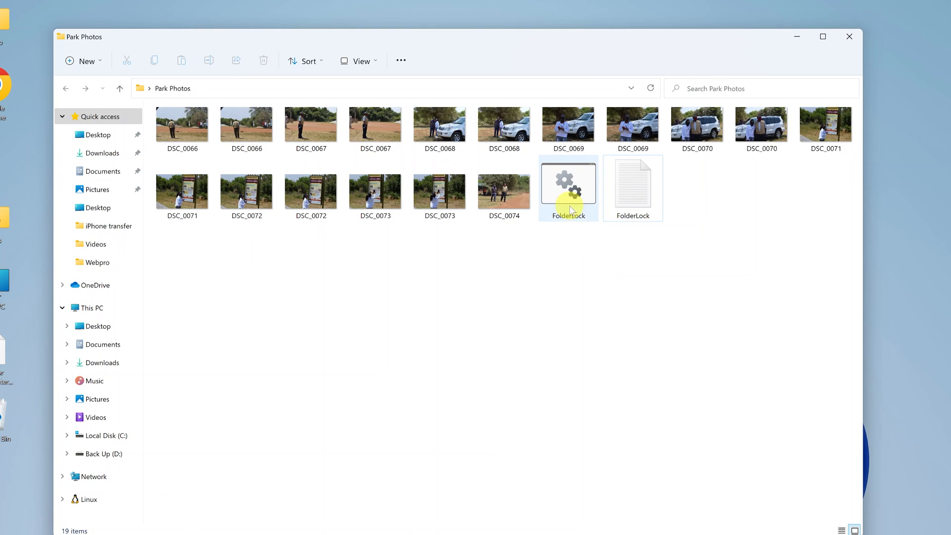
Run FolderLock.bat so an empty Private folder is created in Park Photos.
left_click(568, 186)
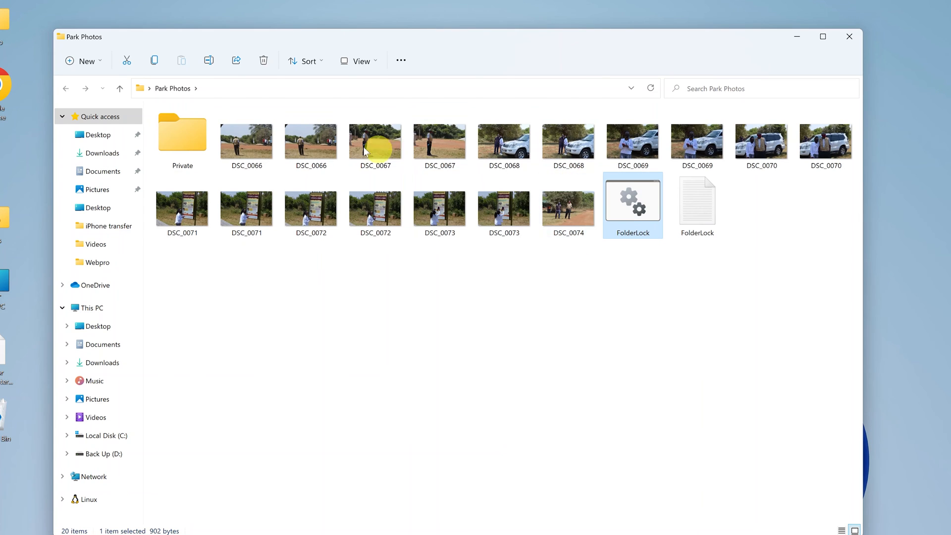
mouse_move(182, 134)
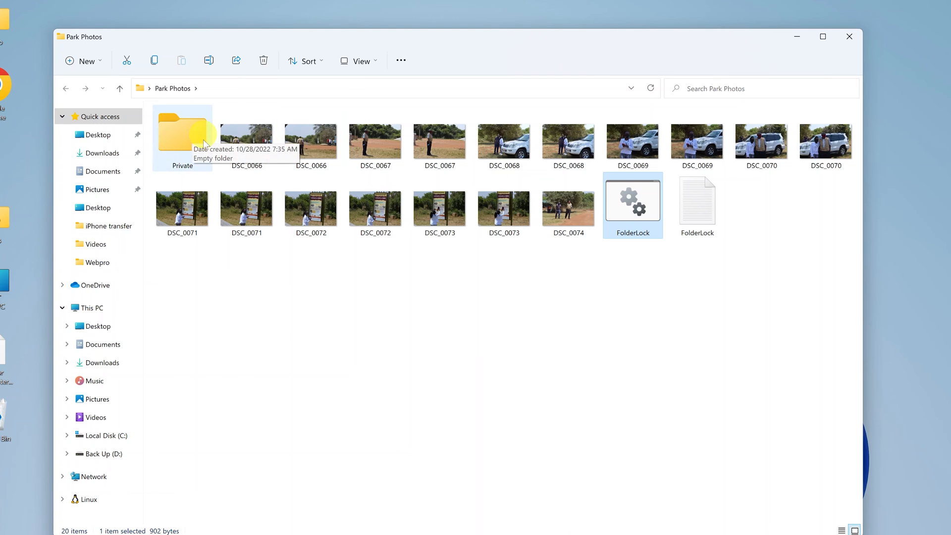
mouse_move(281, 323)
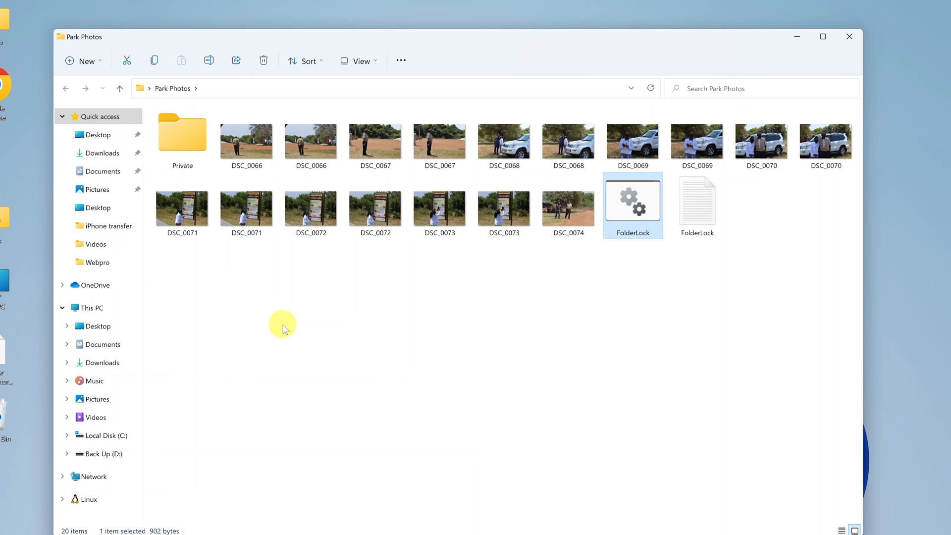
mouse_move(182, 134)
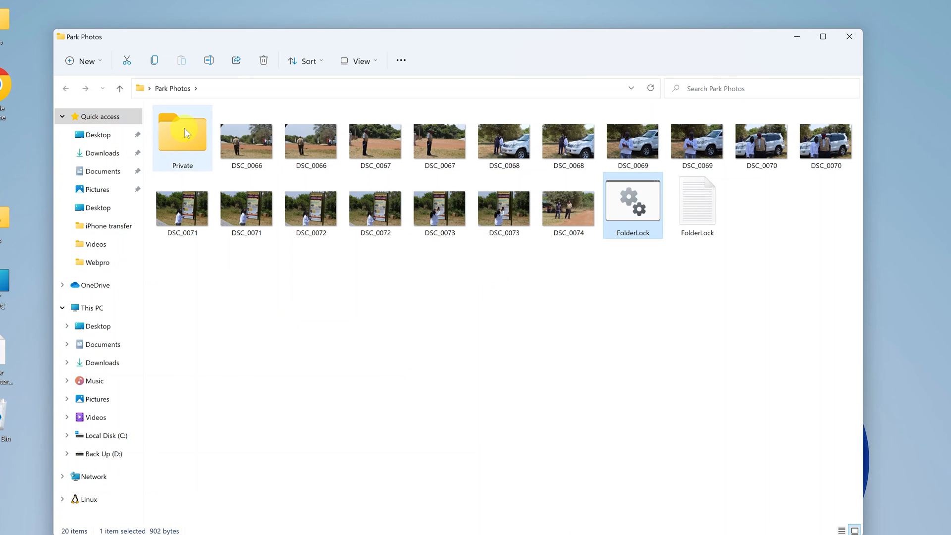
mouse_move(182, 136)
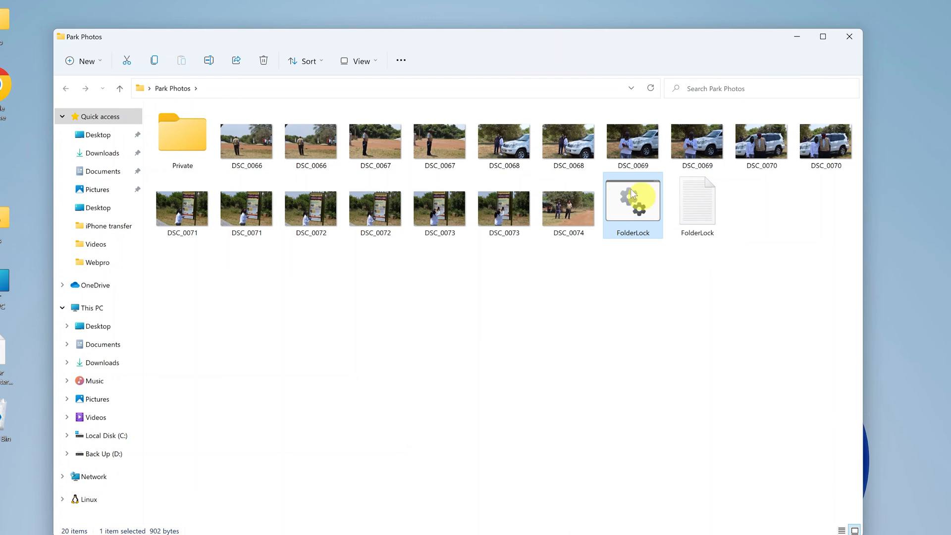
mouse_move(632, 206)
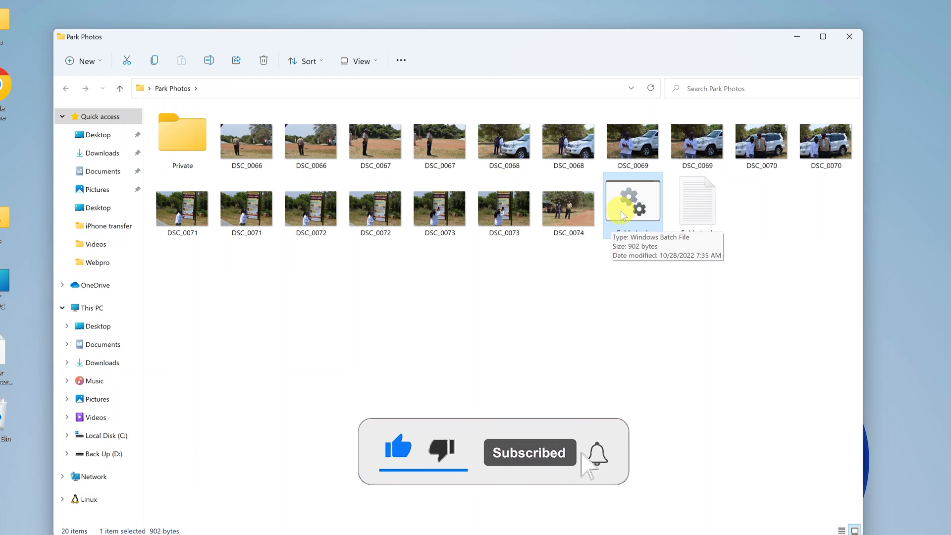
mouse_move(569, 256)
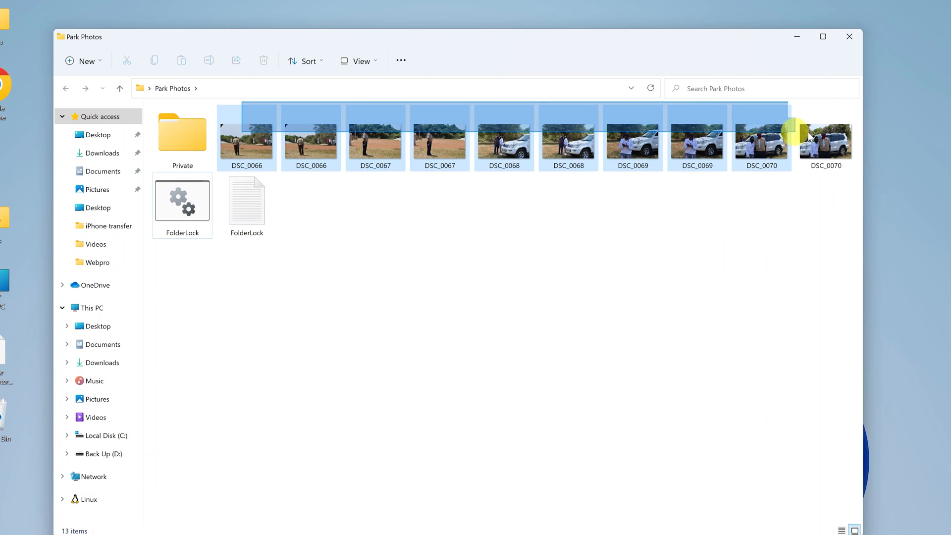
left_click(264, 61)
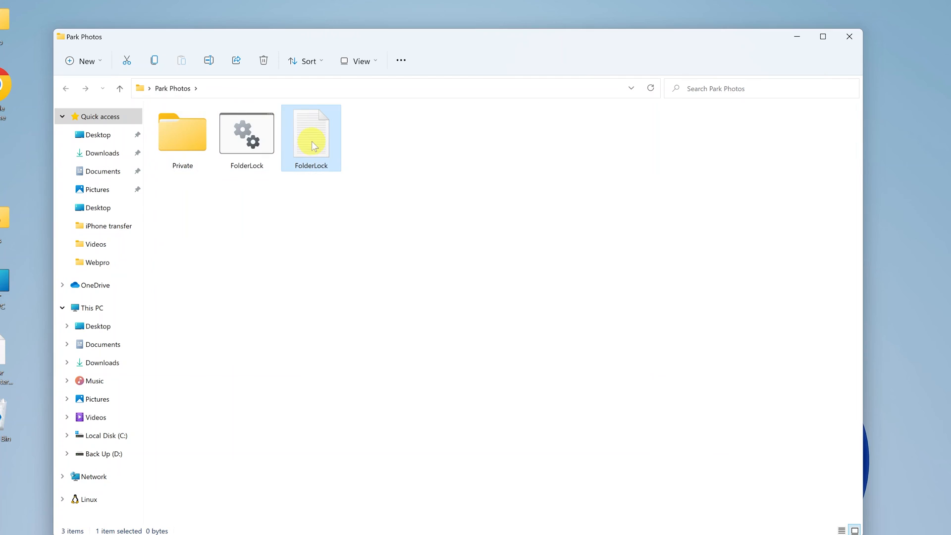
key("Delete")
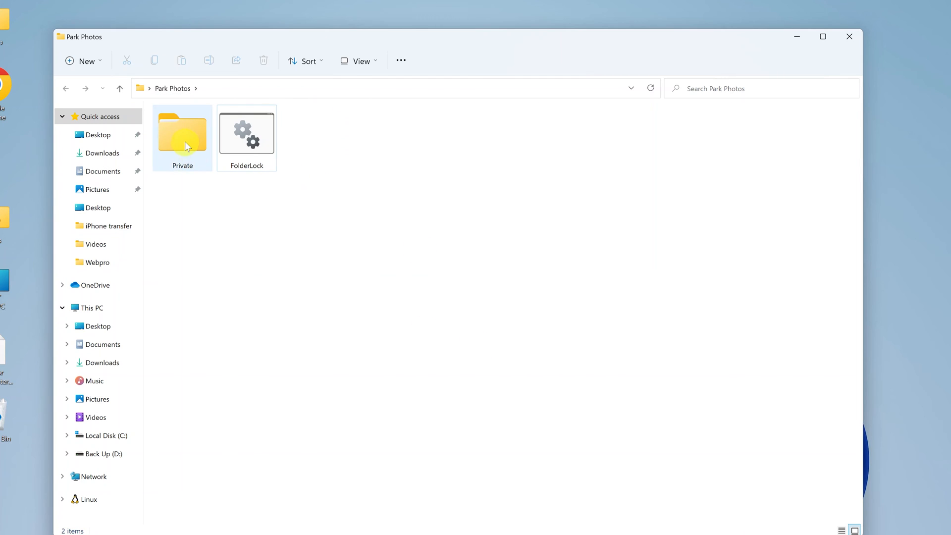
left_click(246, 137)
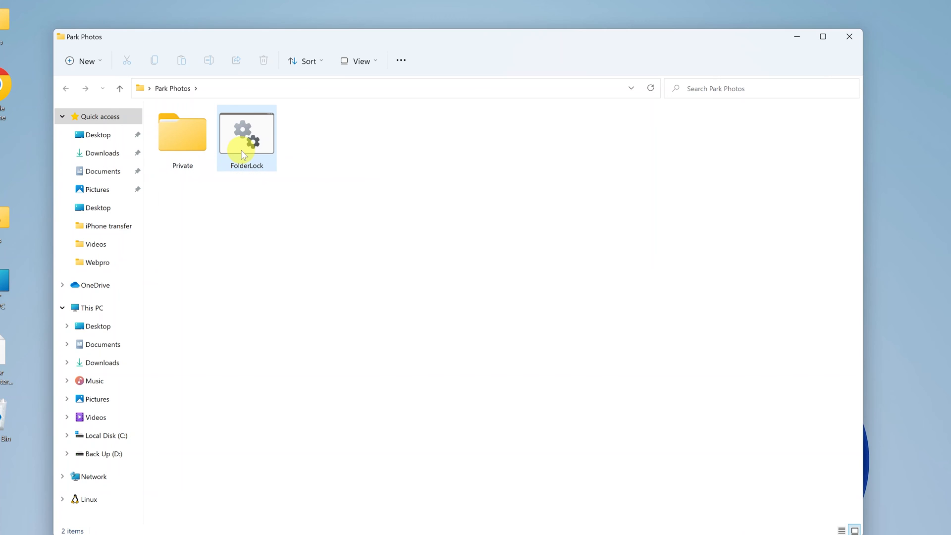
mouse_move(206, 108)
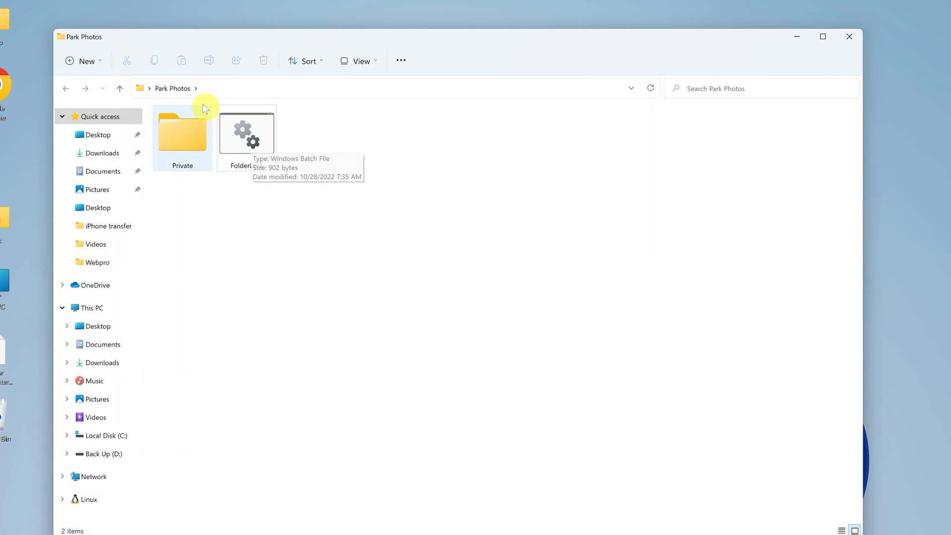
mouse_move(357, 200)
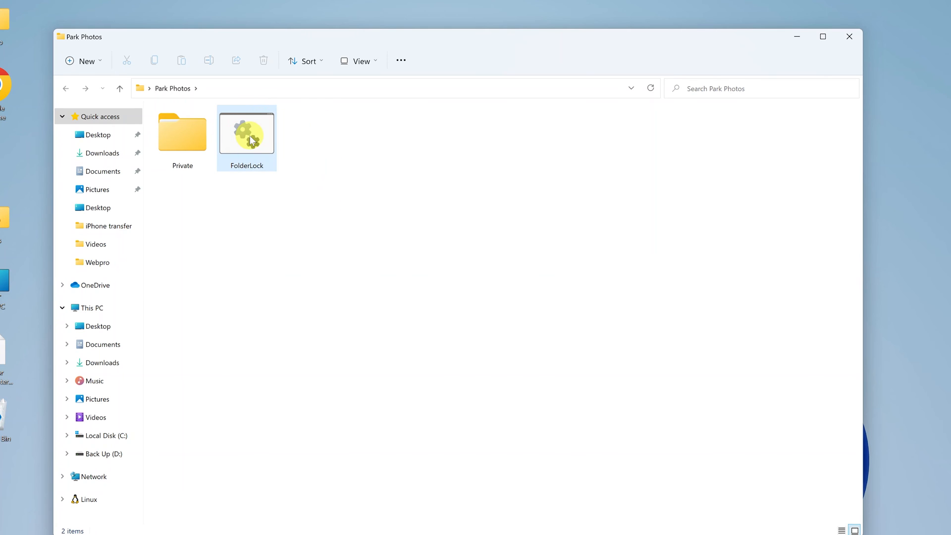
left_click(247, 134)
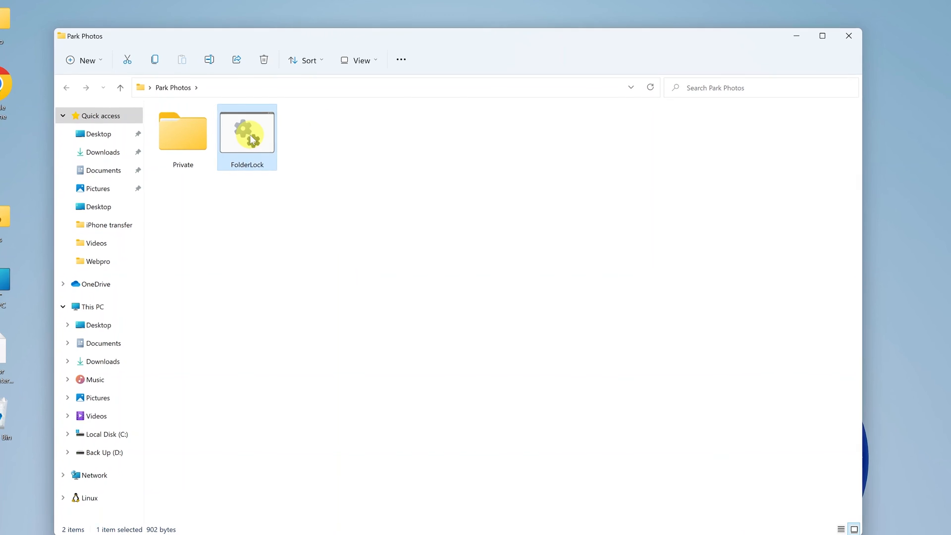
Run FolderLock.bat and answer Y to lock the folder, hiding Private.
double_click(247, 132)
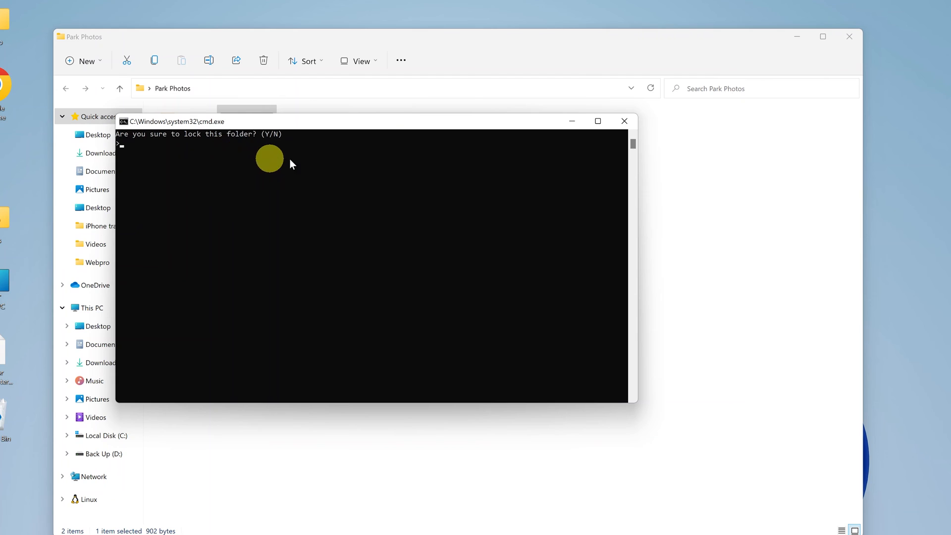
mouse_move(368, 157)
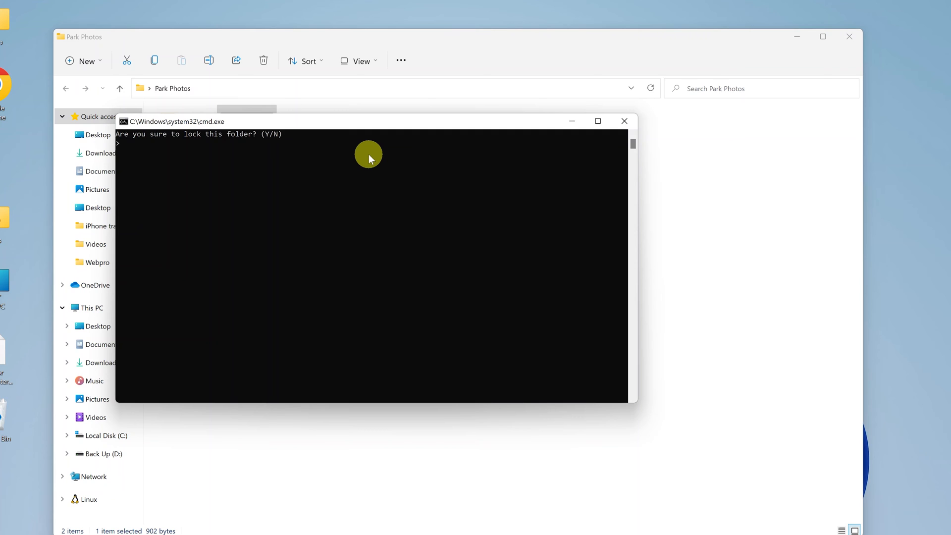
type("Y")
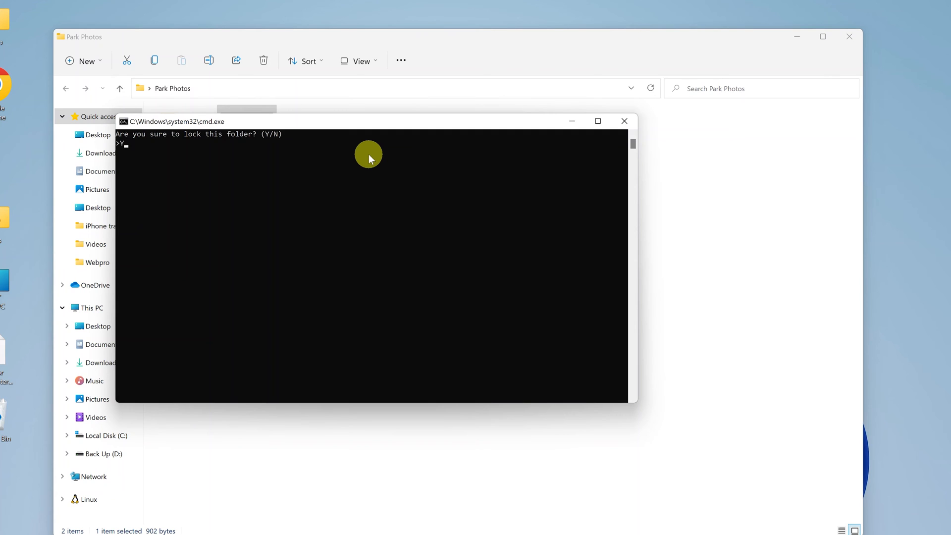
key("Return")
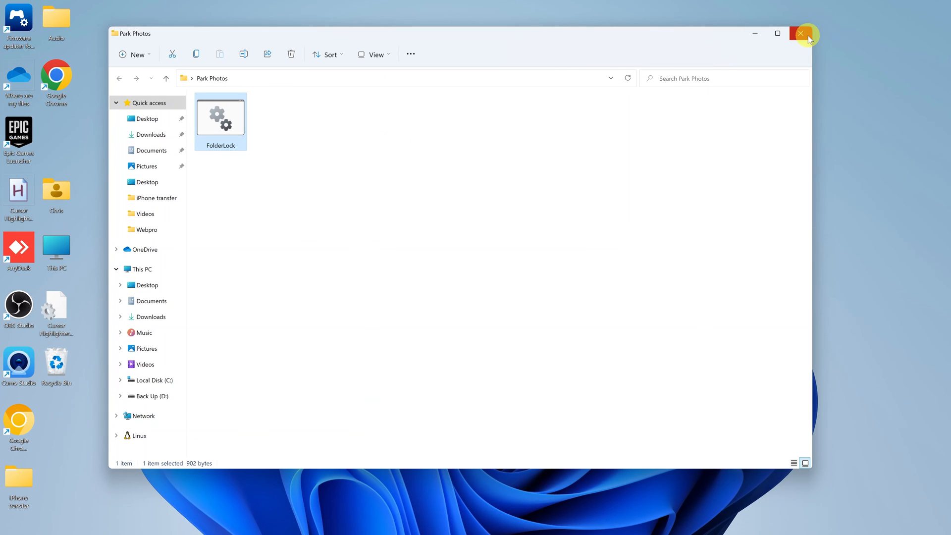
left_click(801, 34)
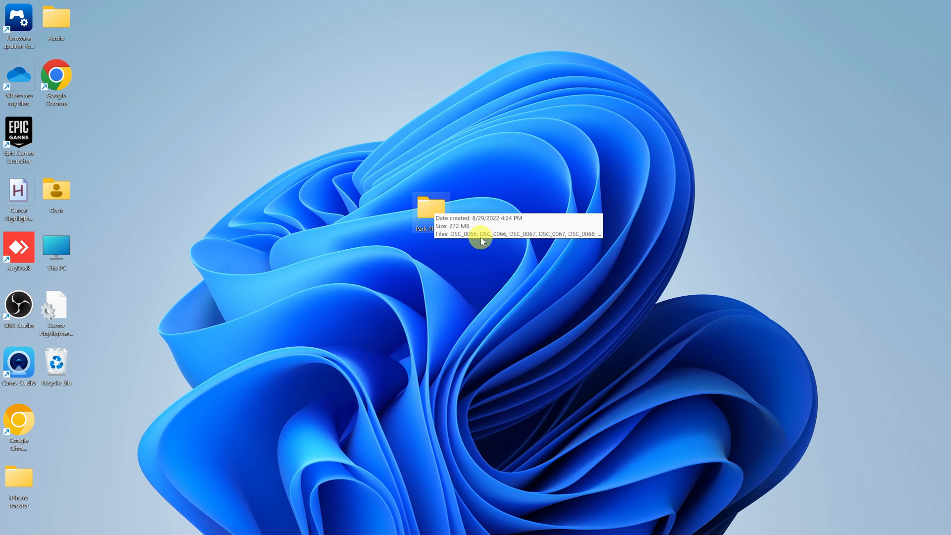
double_click(430, 209)
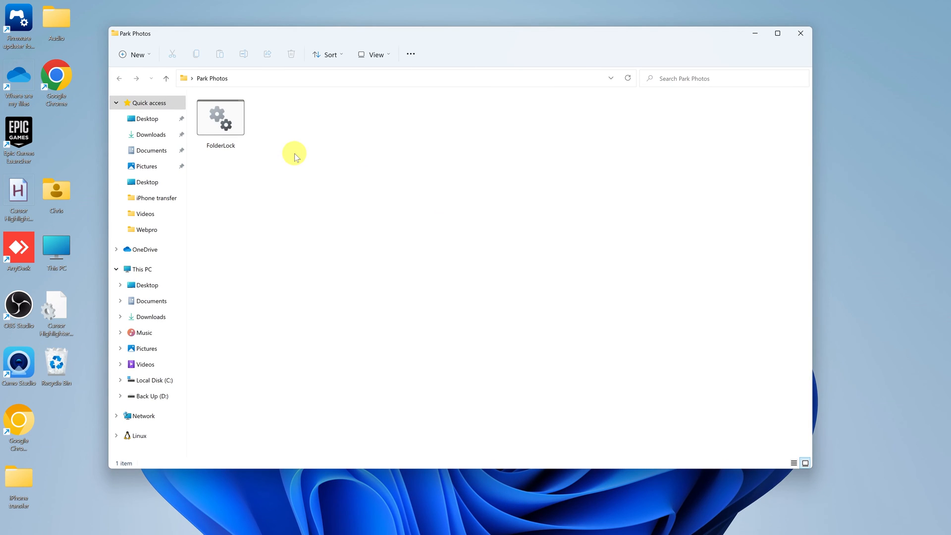
double_click(220, 118)
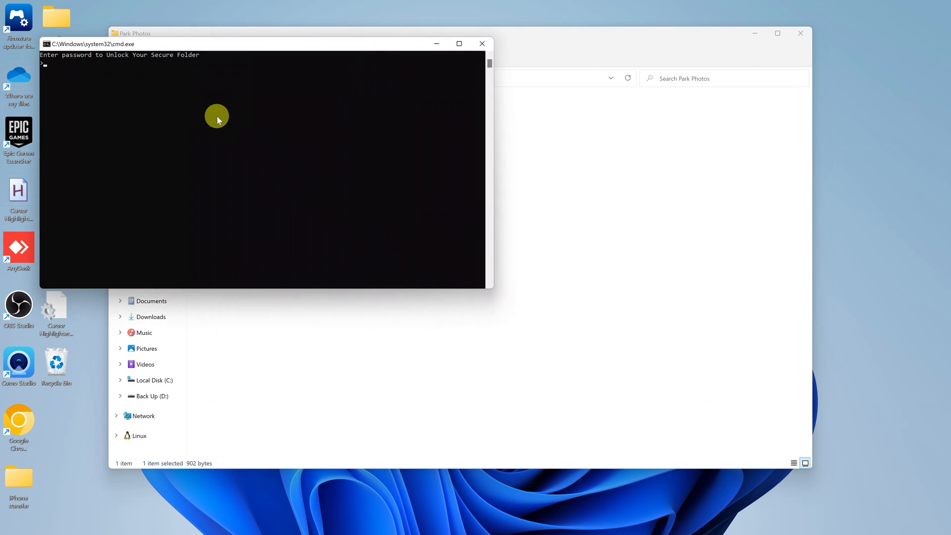
mouse_move(185, 42)
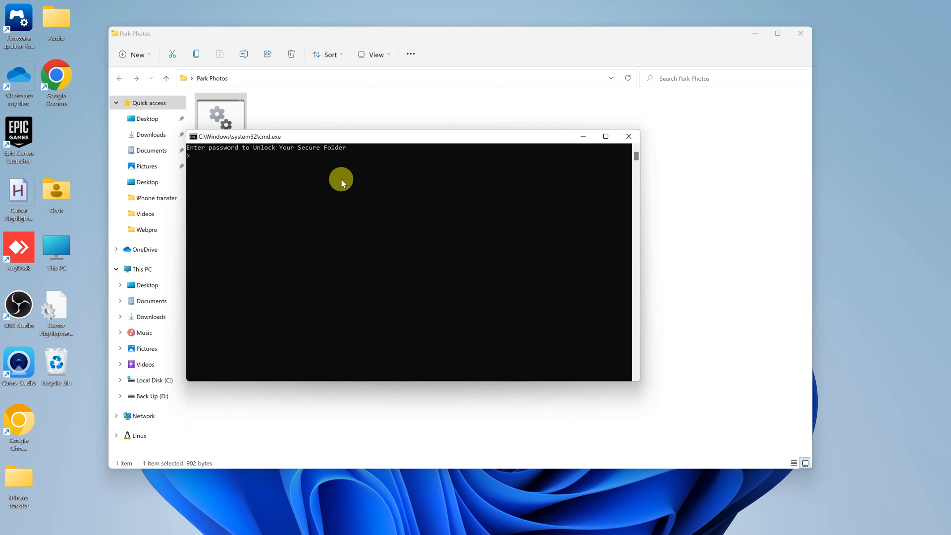
mouse_move(348, 202)
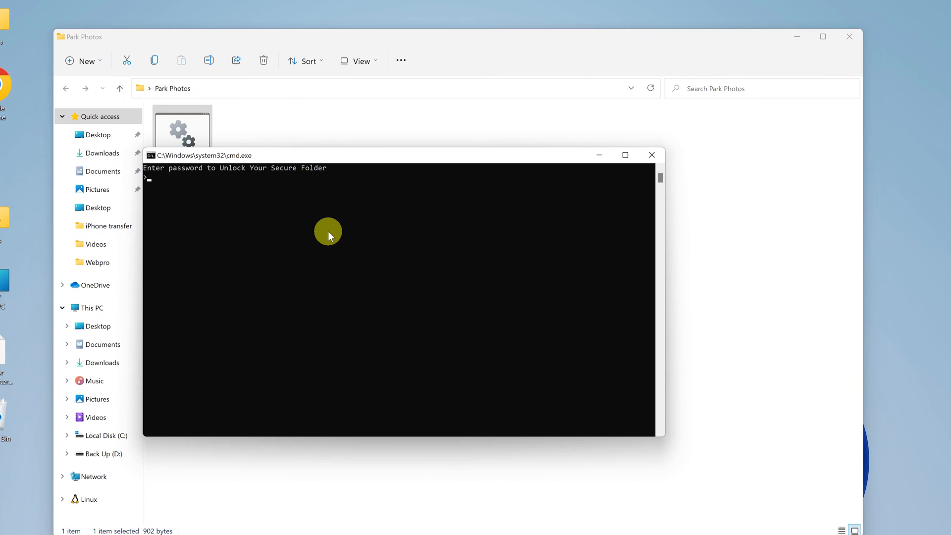
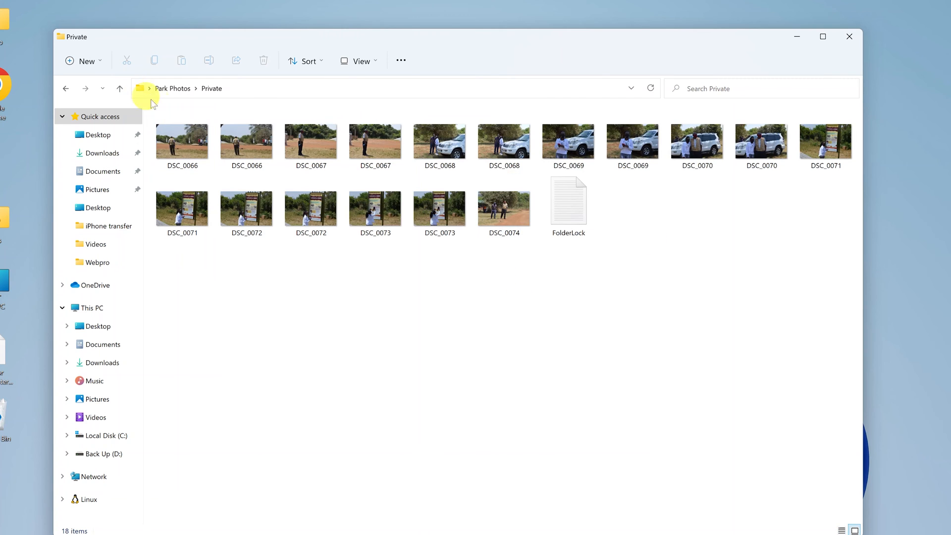
mouse_move(65, 88)
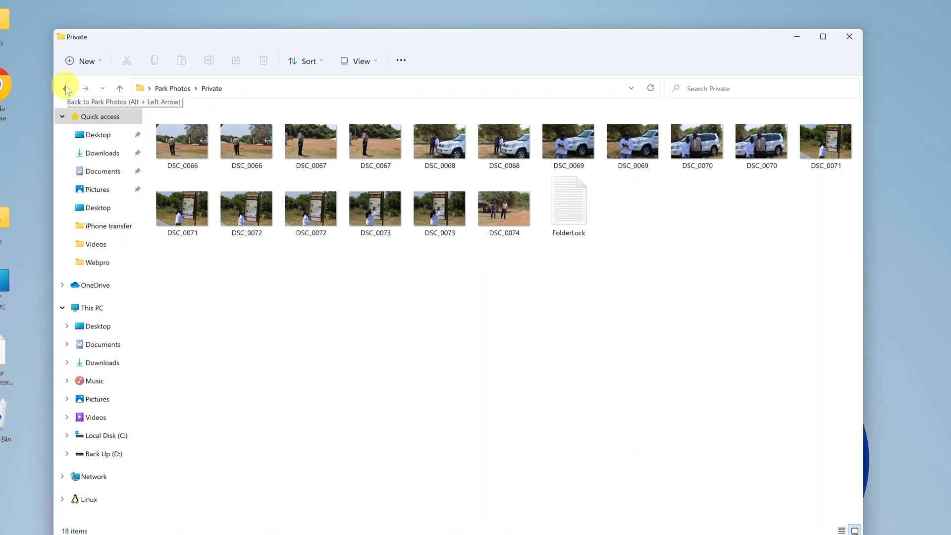
Return from the Private folder's DSC photos to Park Photos.
left_click(65, 88)
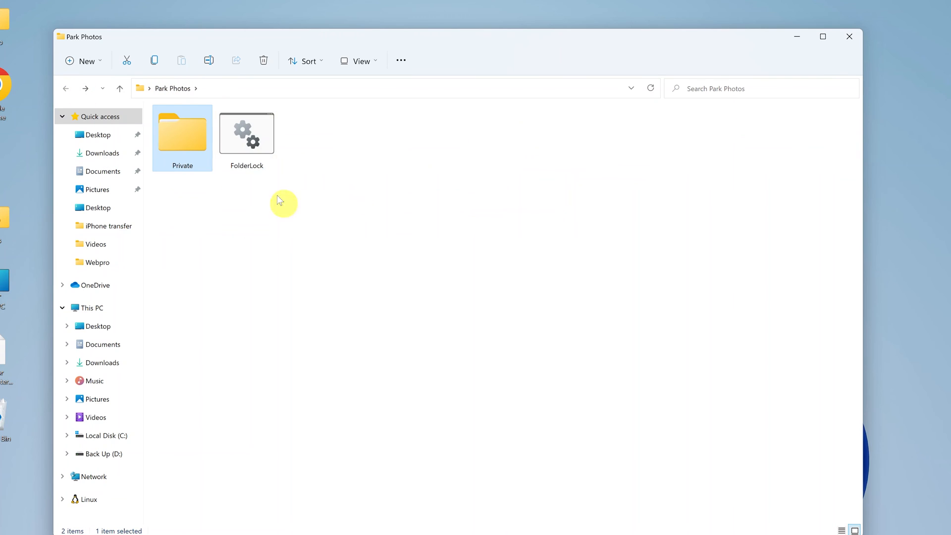
Run FolderLock.bat and answer Y to lock Park Photos, hiding the Private folder.
double_click(246, 132)
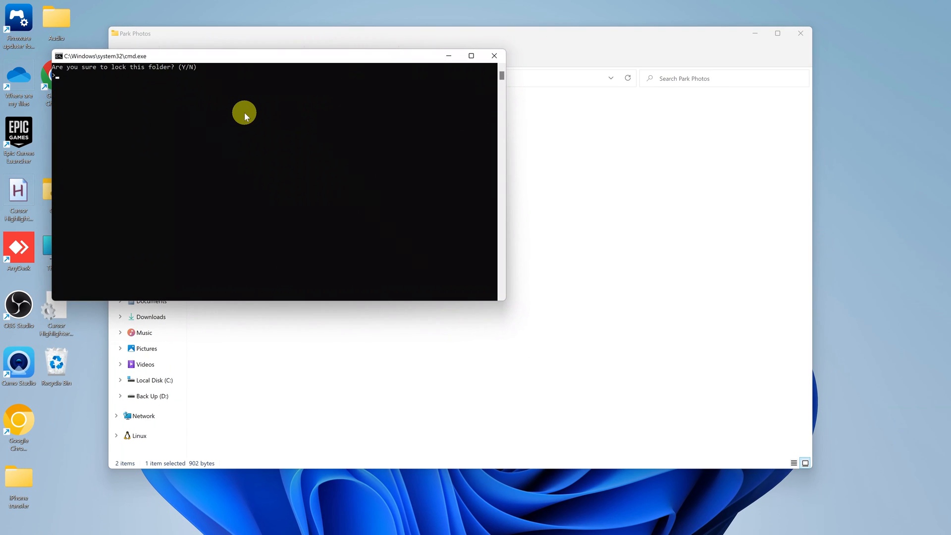
mouse_move(232, 66)
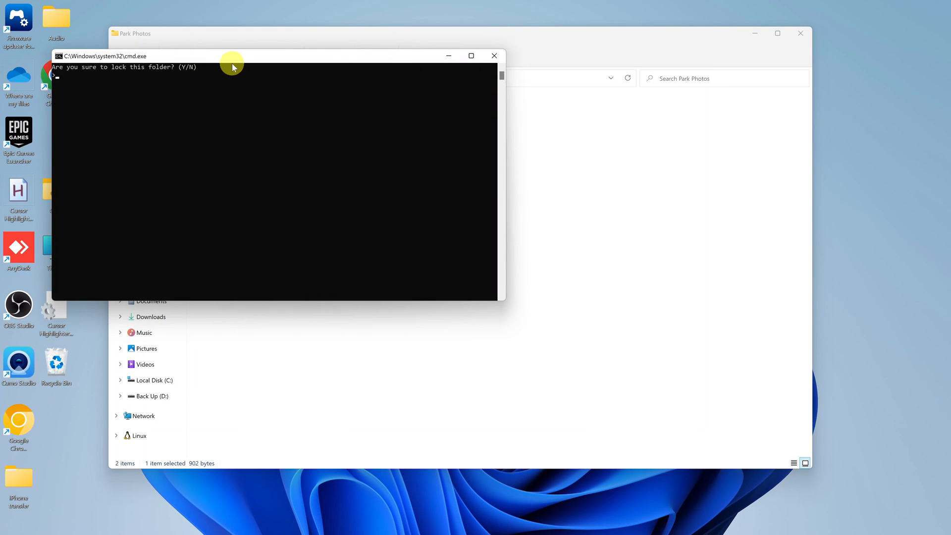
type("Y")
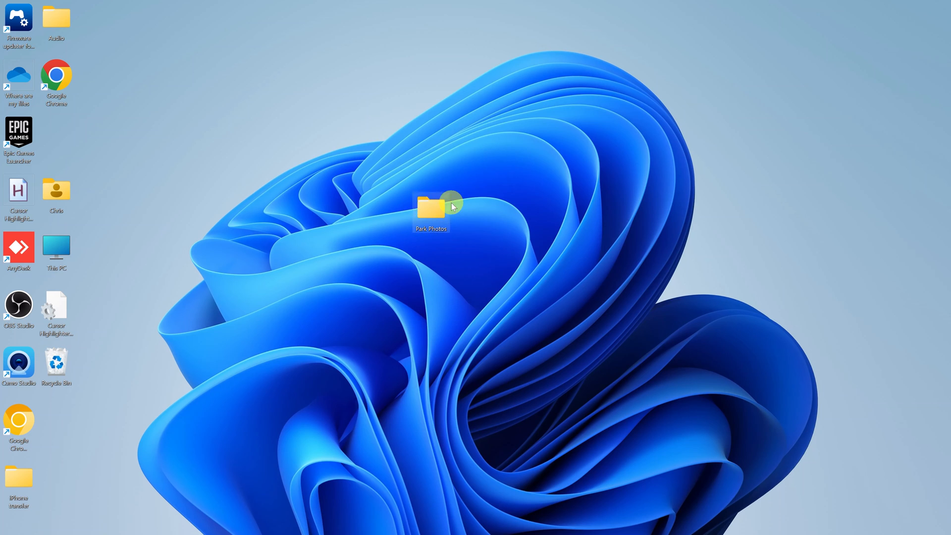
double_click(431, 209)
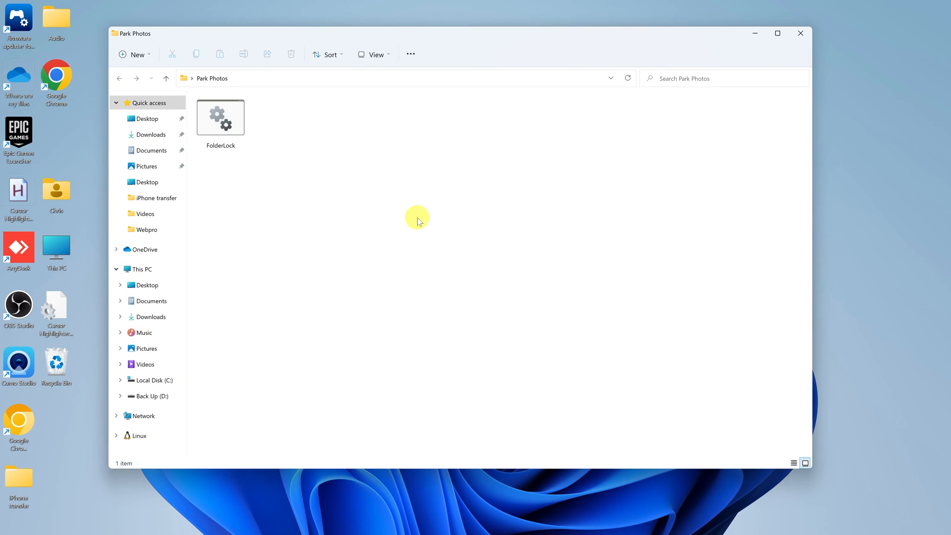
mouse_move(221, 118)
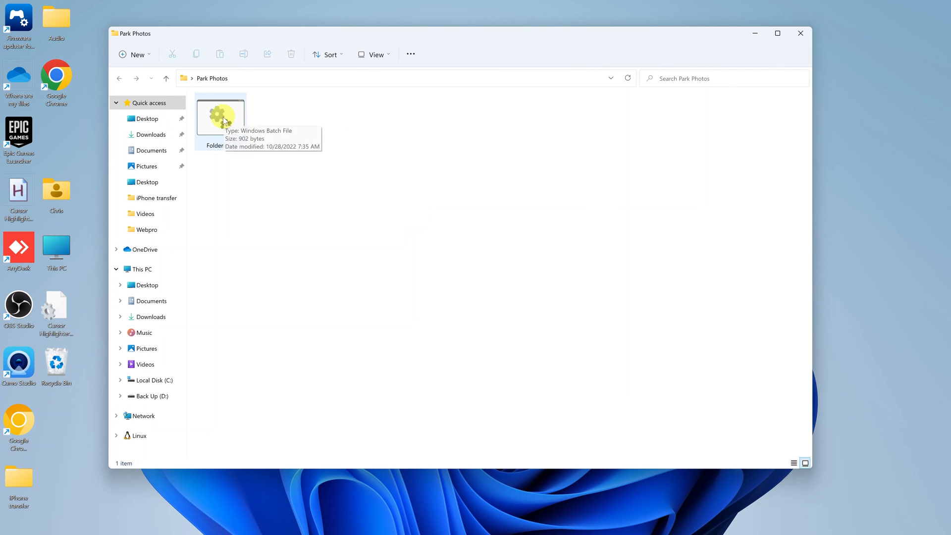
double_click(220, 115)
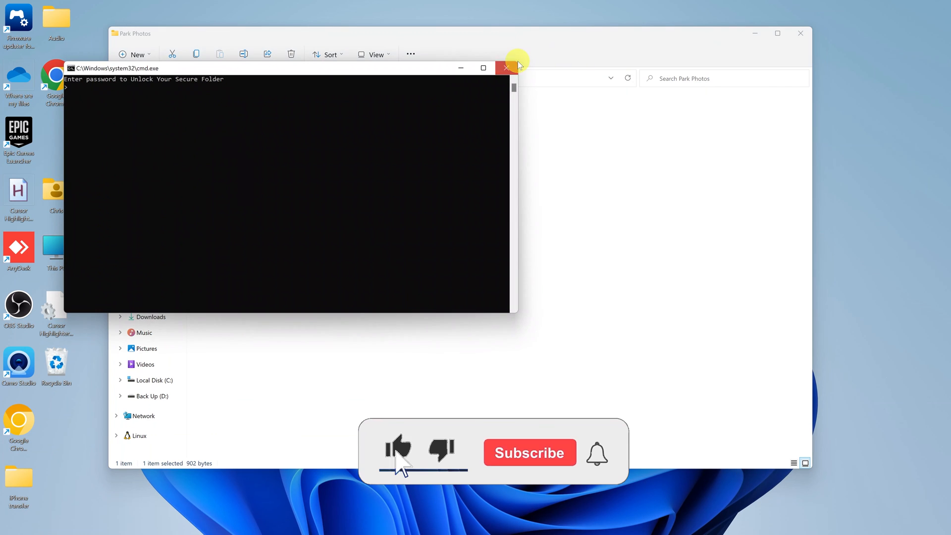
left_click(506, 68)
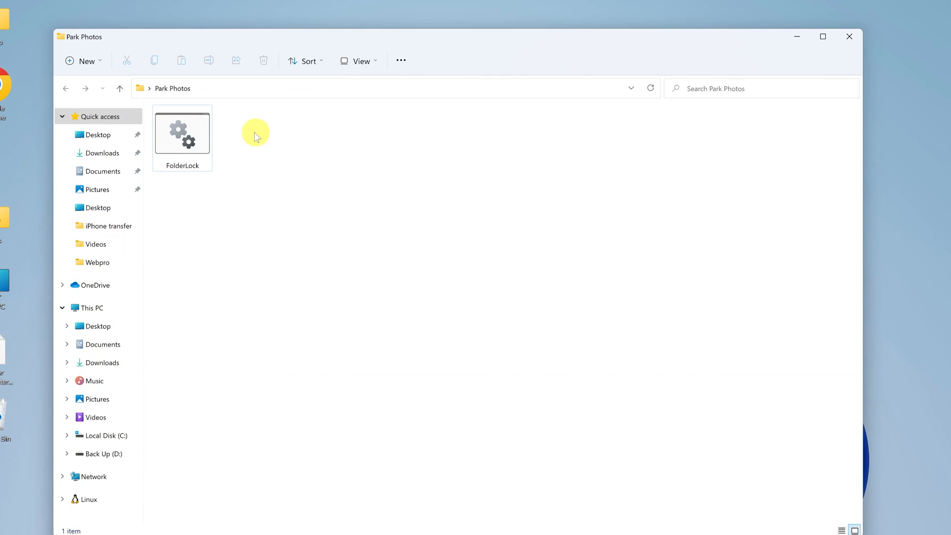
right_click(183, 135)
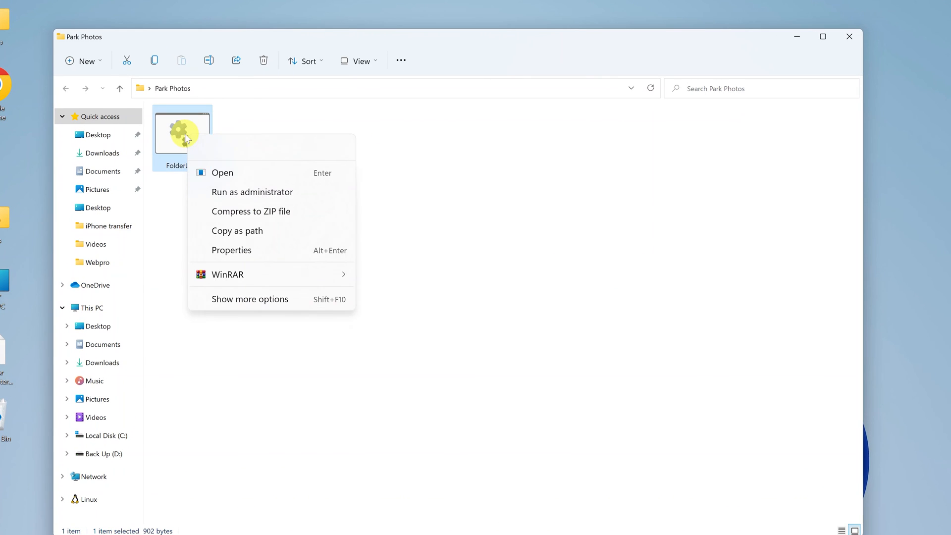
mouse_move(260, 231)
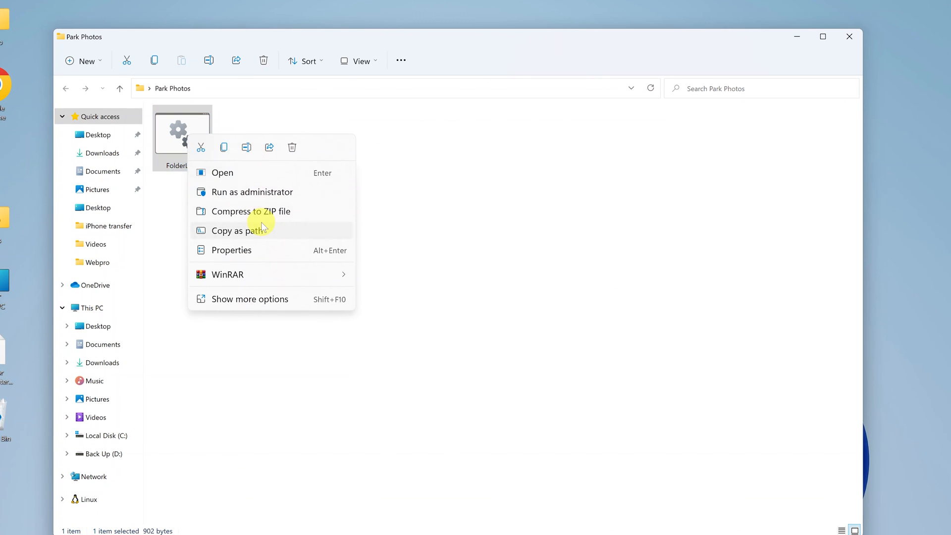
mouse_move(247, 180)
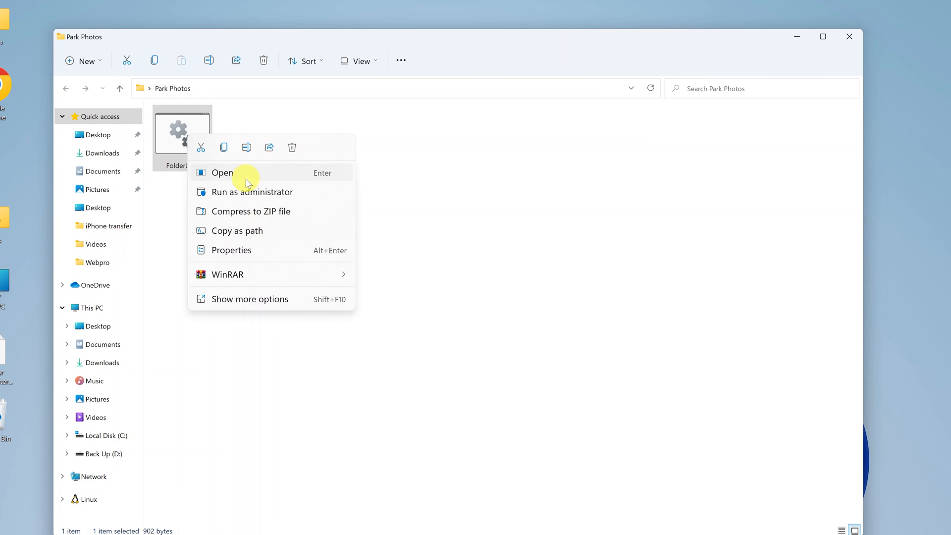
mouse_move(243, 231)
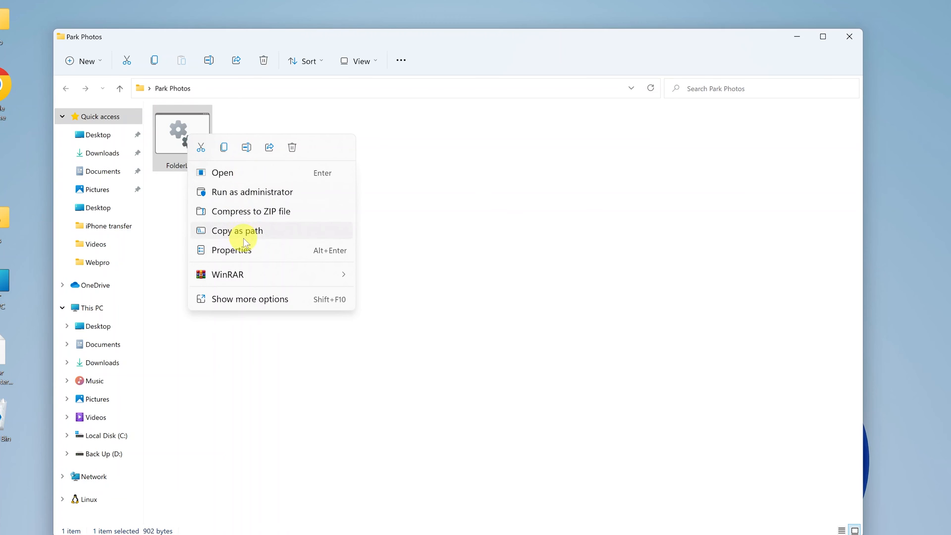
mouse_move(249, 299)
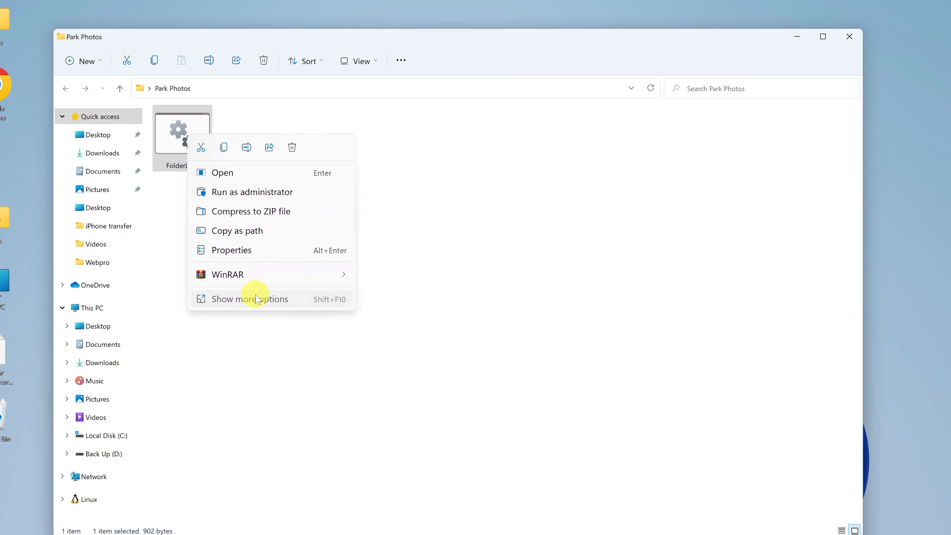
left_click(250, 300)
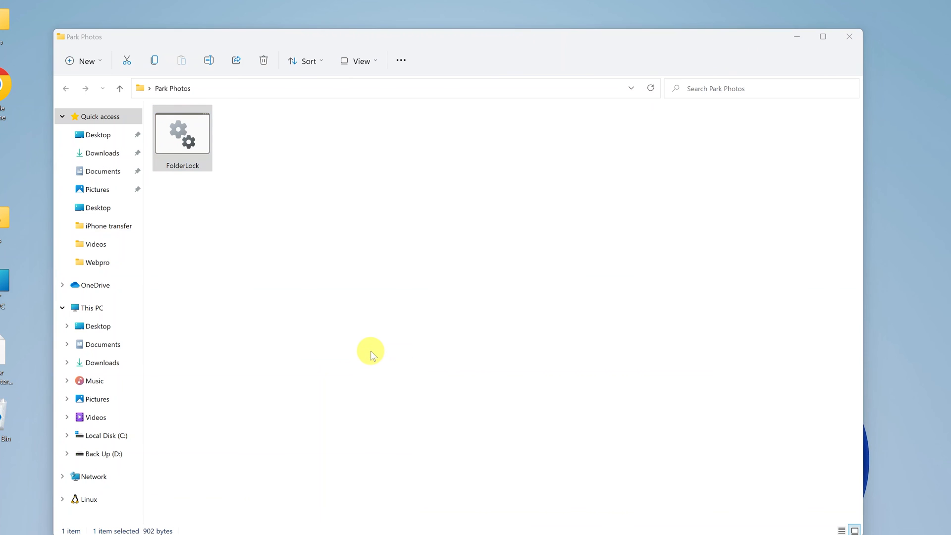
double_click(182, 131)
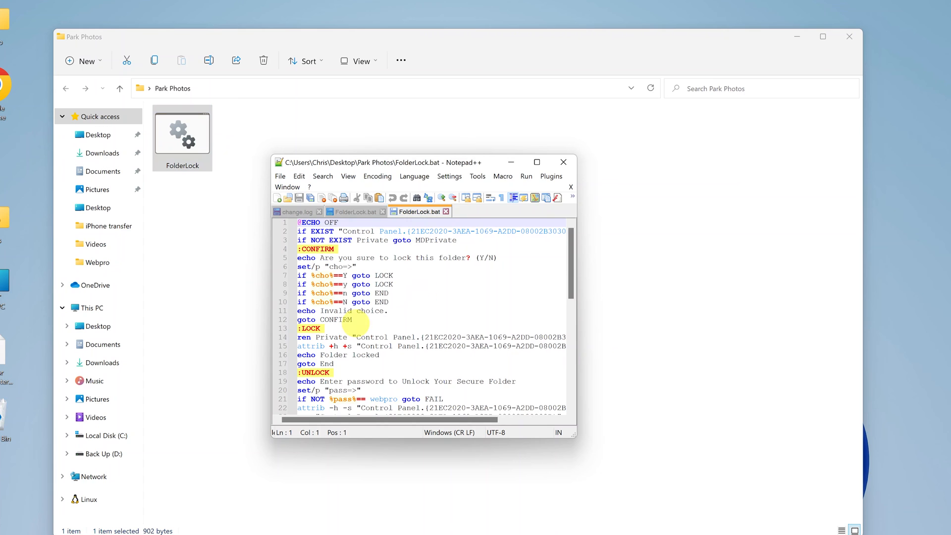
scroll("down", 3)
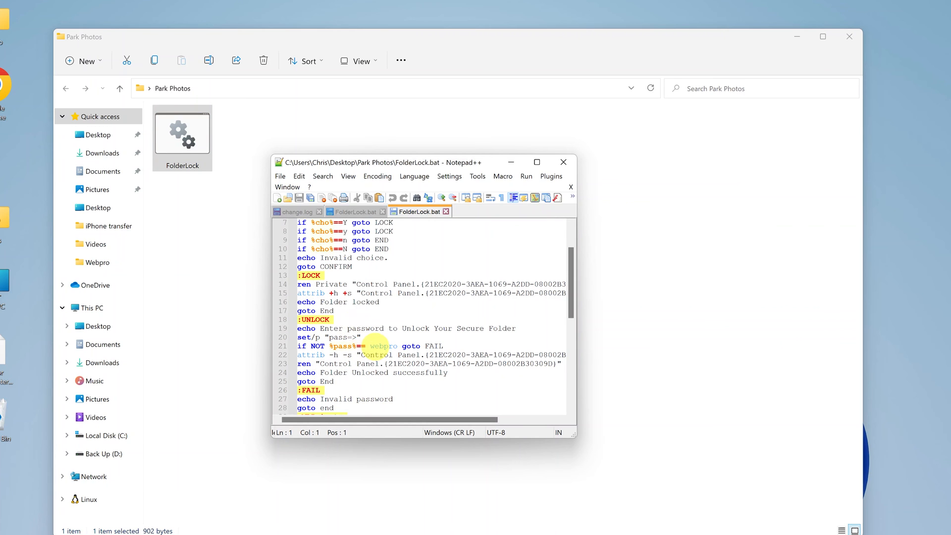
double_click(383, 346)
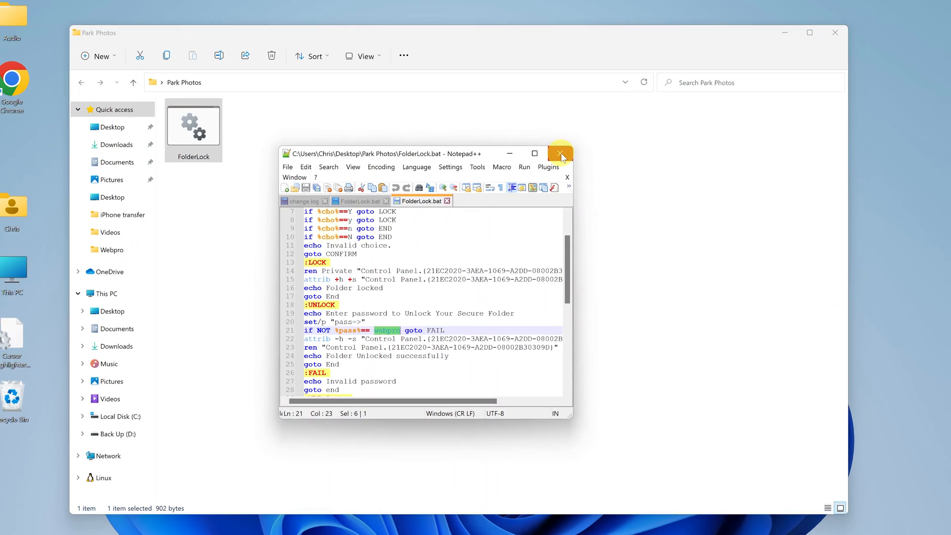
left_click(558, 153)
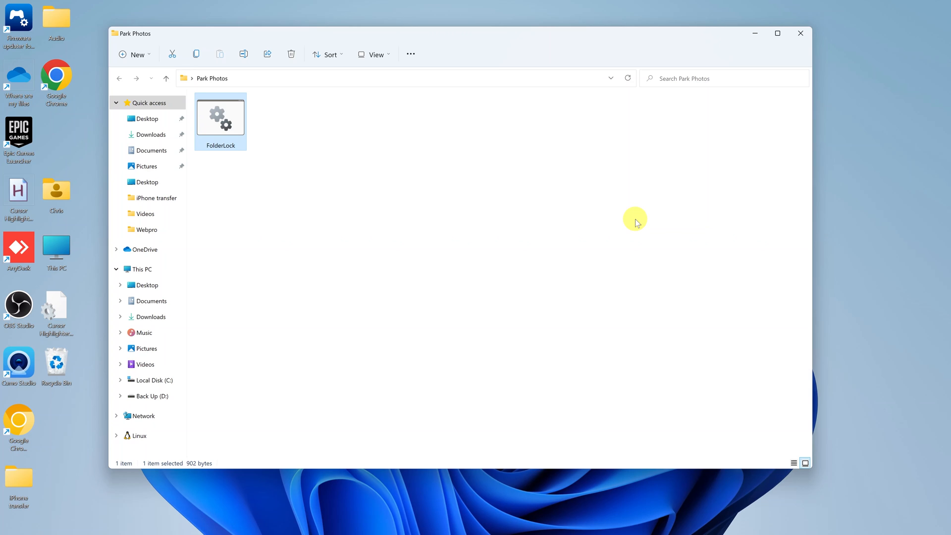
mouse_move(481, 267)
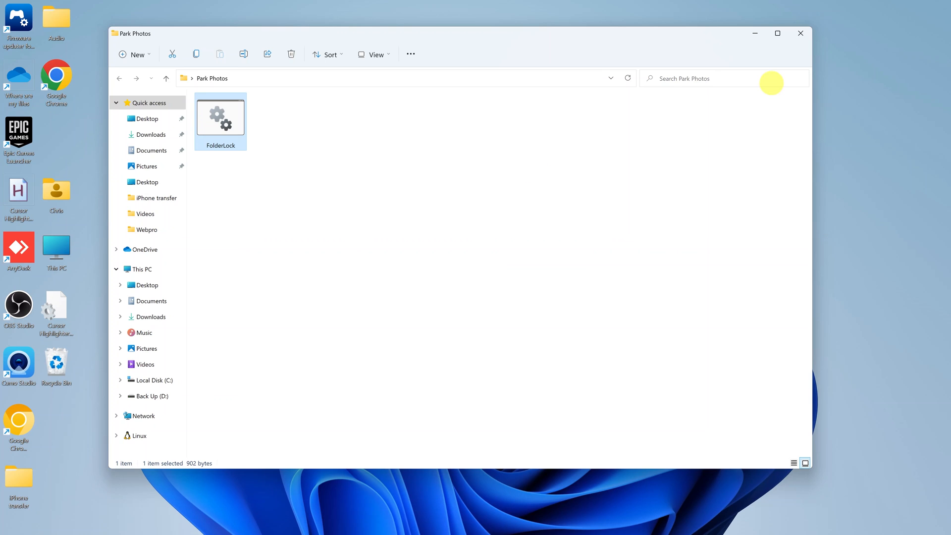
mouse_move(627, 208)
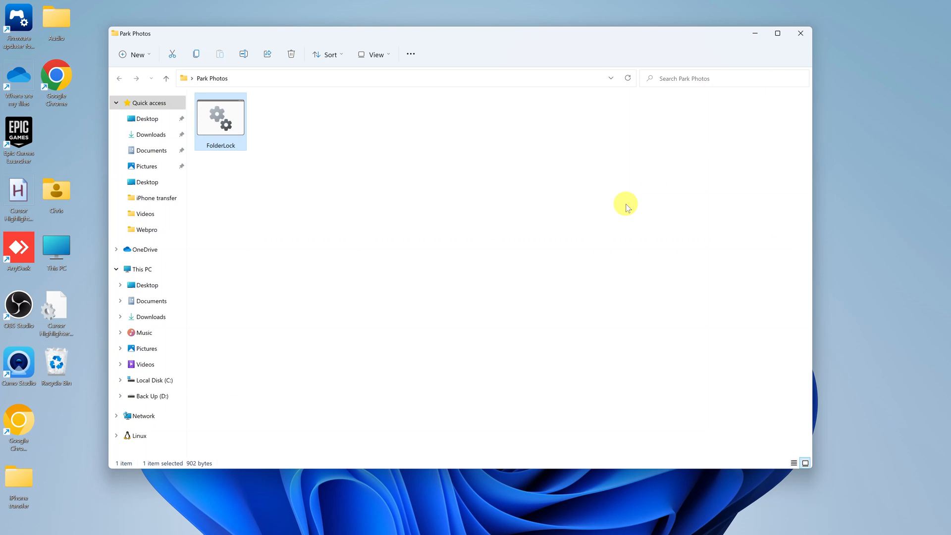
mouse_move(504, 167)
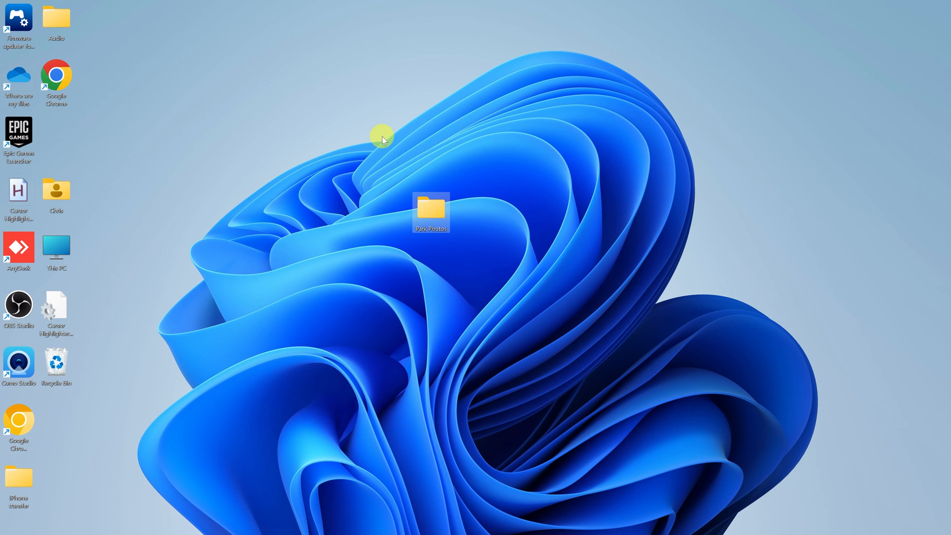
mouse_move(432, 212)
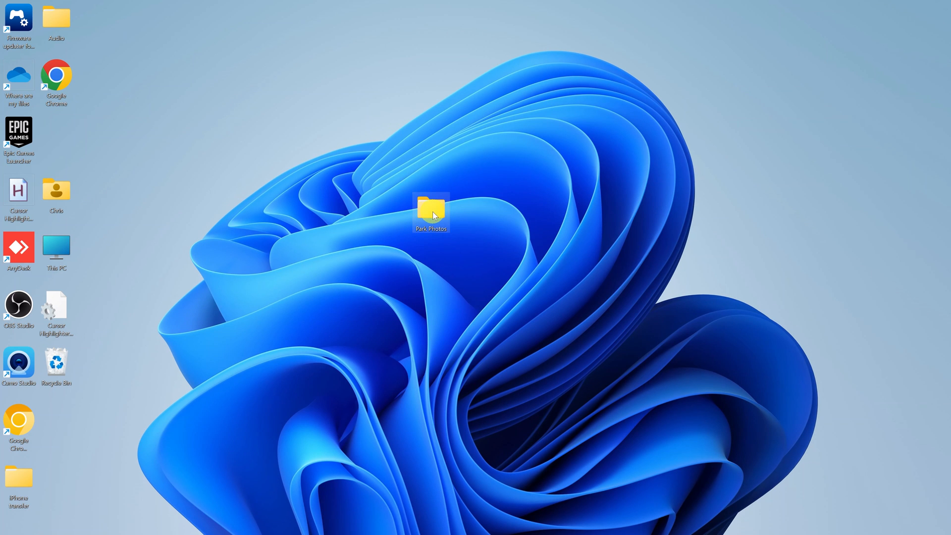
double_click(431, 212)
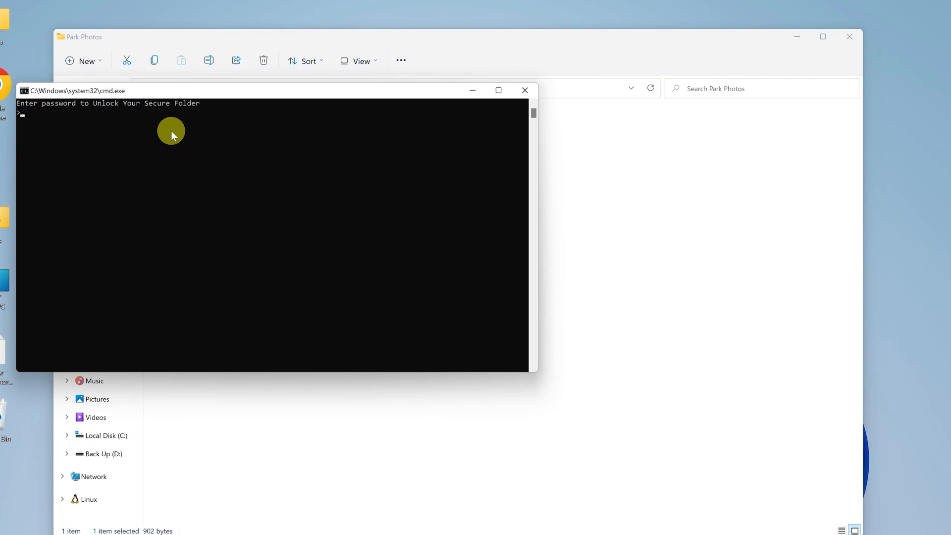
mouse_move(232, 98)
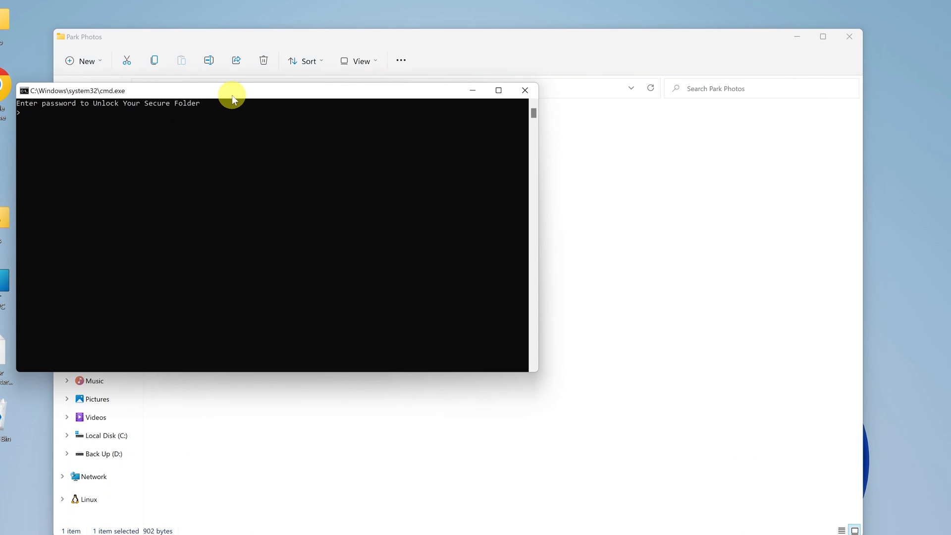
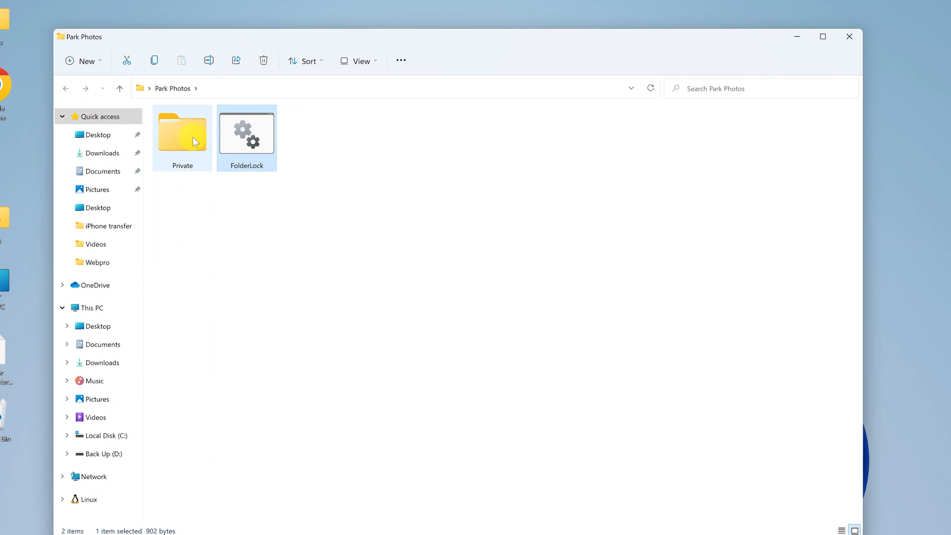
Permanently delete the FolderLock batch file from Park Photos.
left_click(246, 132)
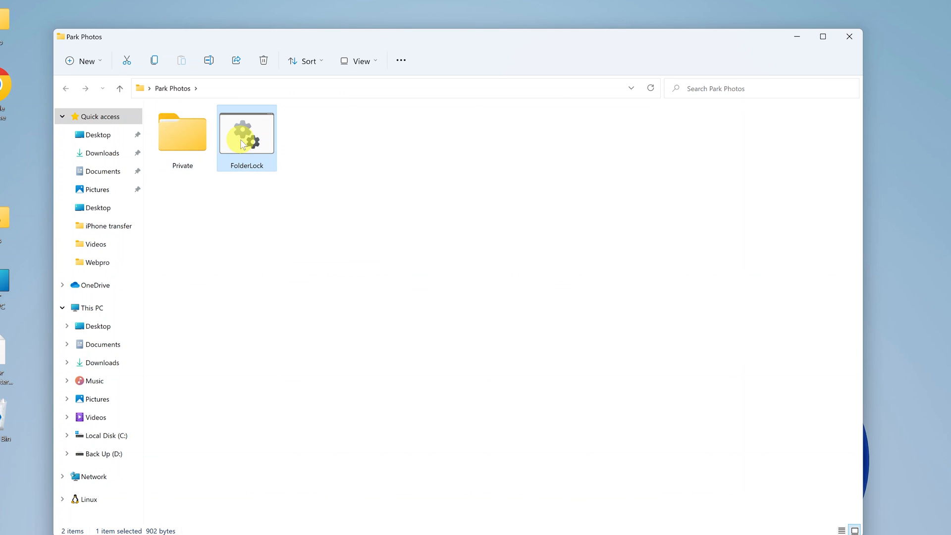
left_click(263, 60)
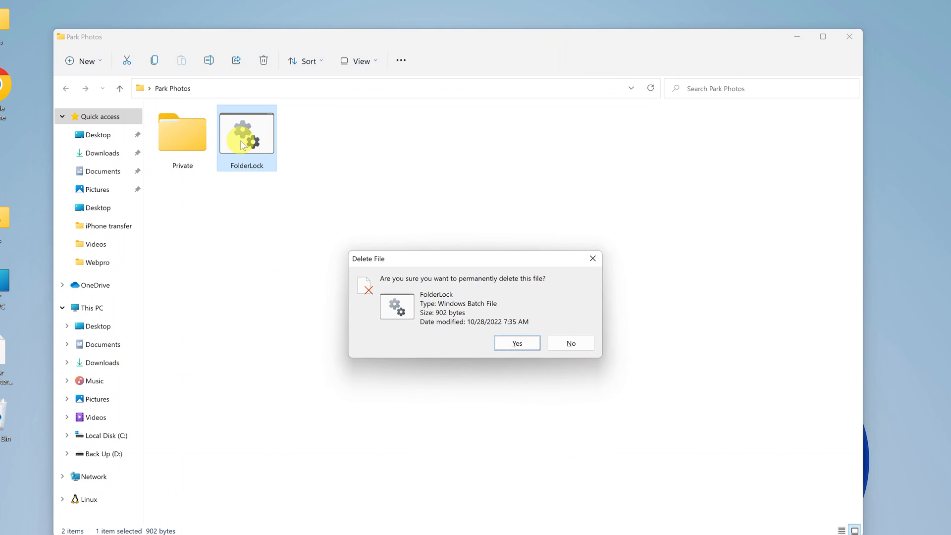
left_click(516, 342)
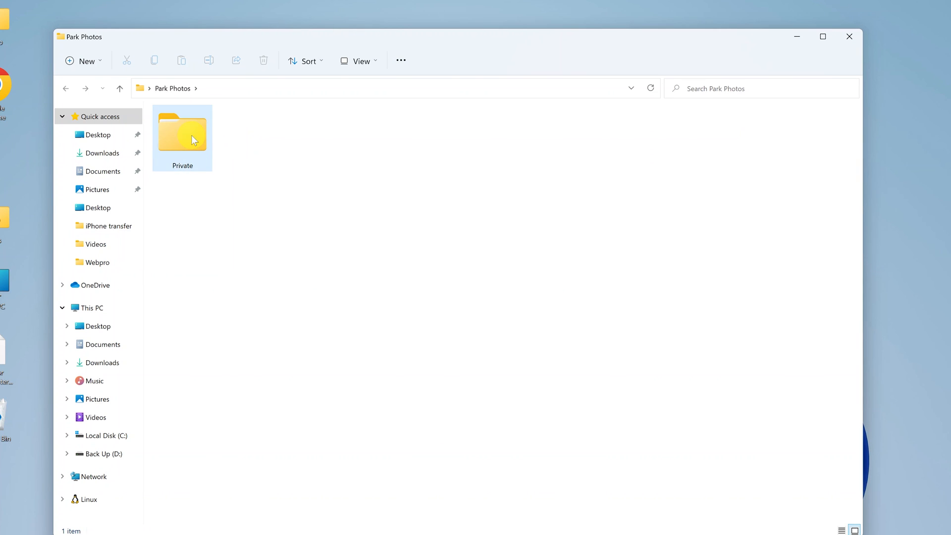
Cut all photos from Private and paste them into Park Photos.
double_click(182, 131)
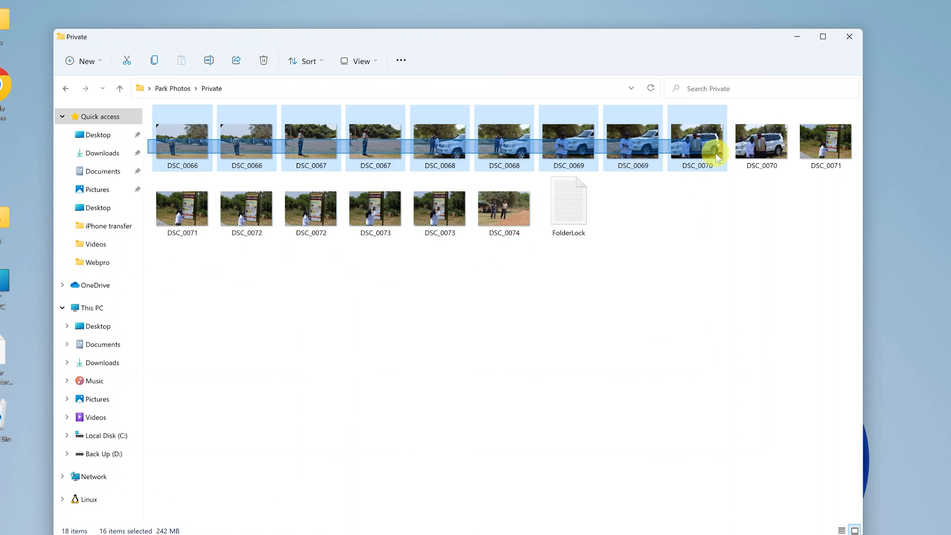
right_click(697, 143)
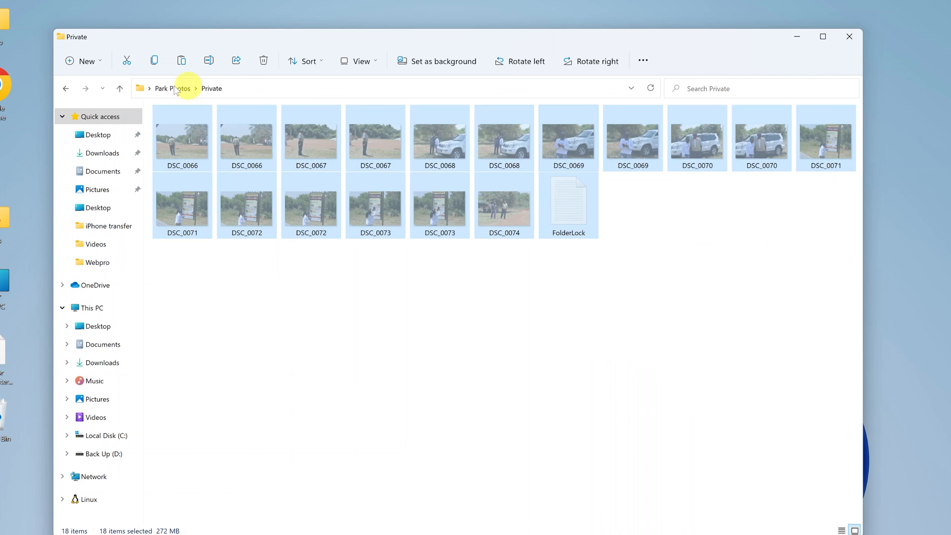
left_click(172, 88)
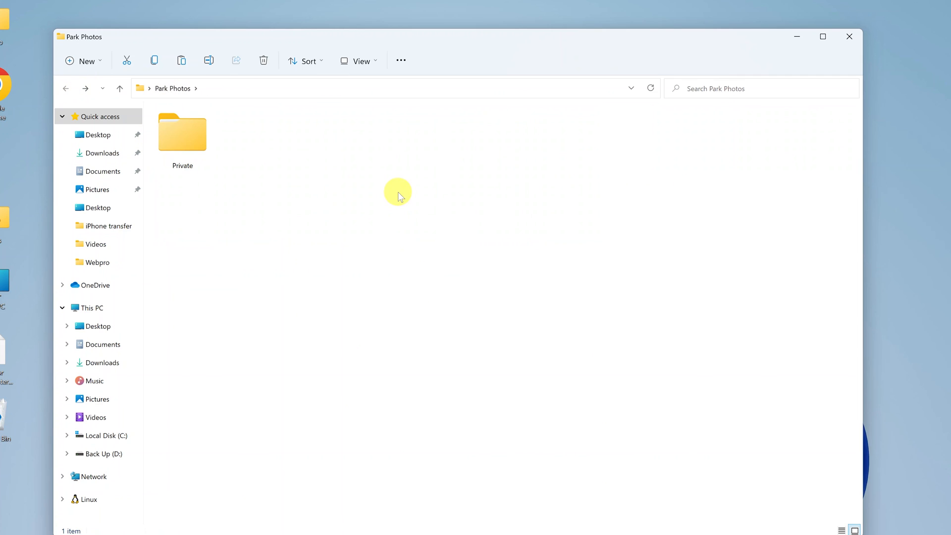
right_click(399, 196)
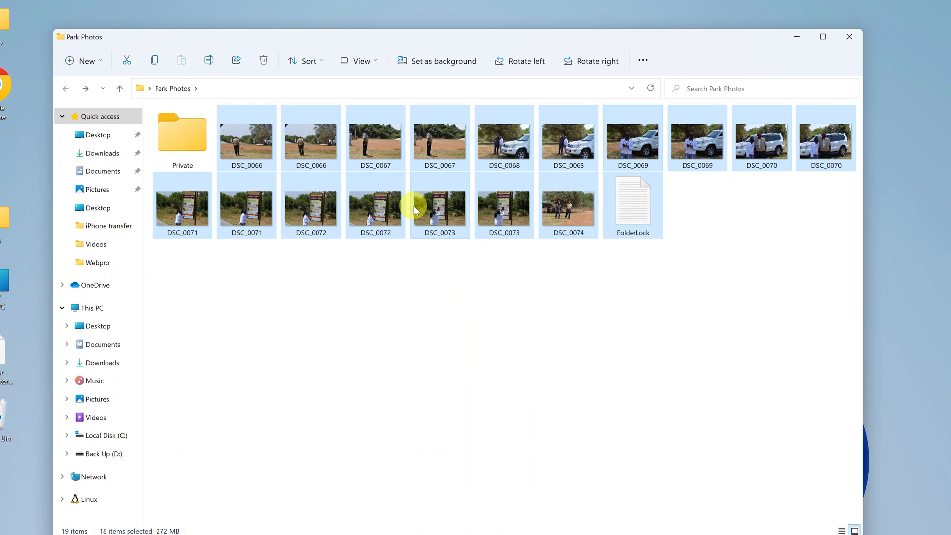
Delete the empty Private folder and leftover FolderLock file, then close Explorer.
left_click(182, 131)
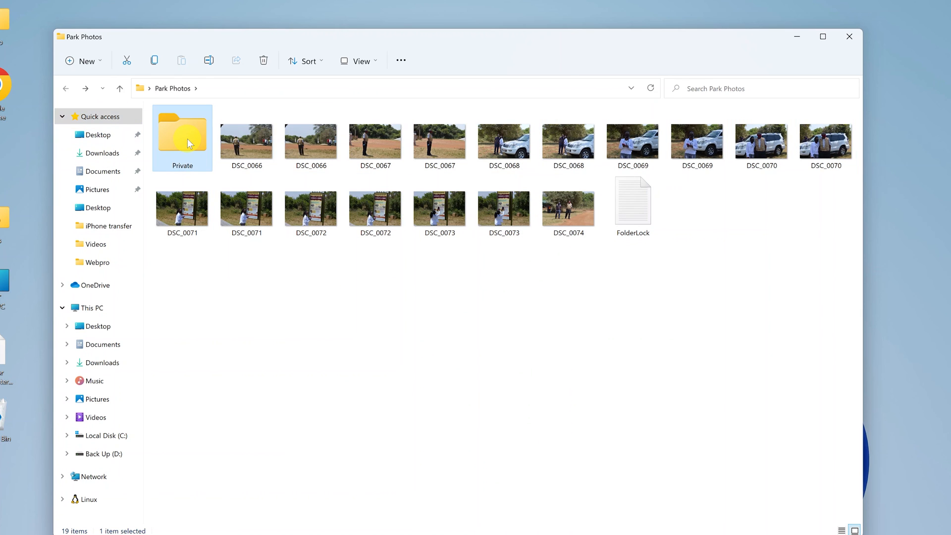
left_click(264, 61)
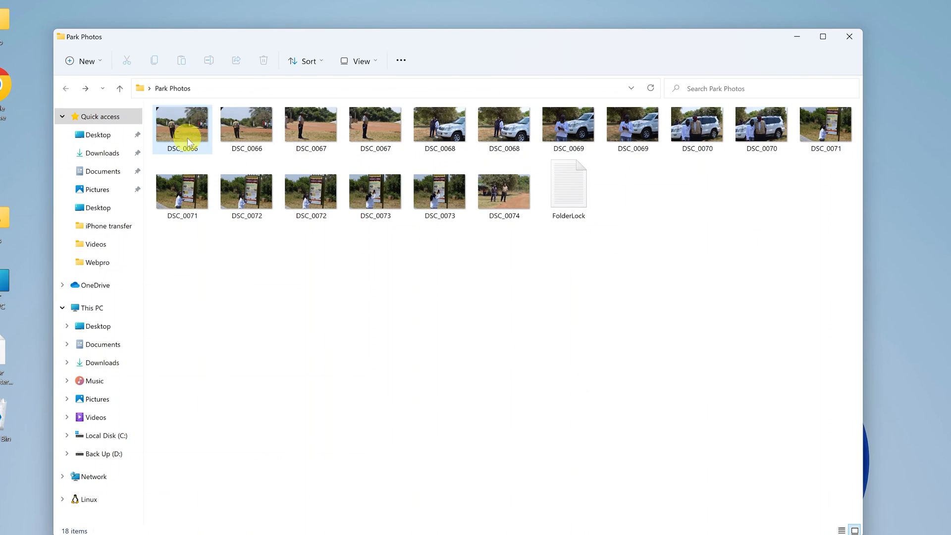
left_click(568, 188)
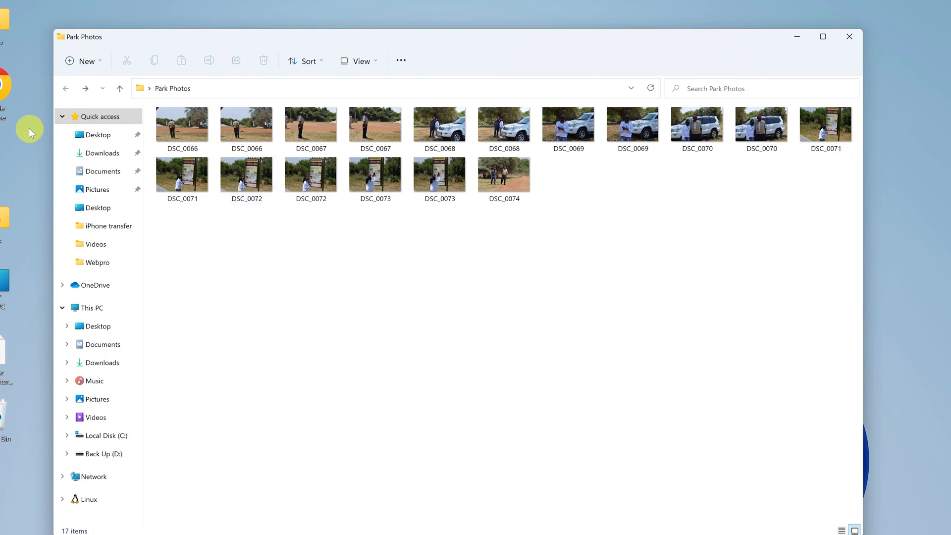
mouse_move(872, 69)
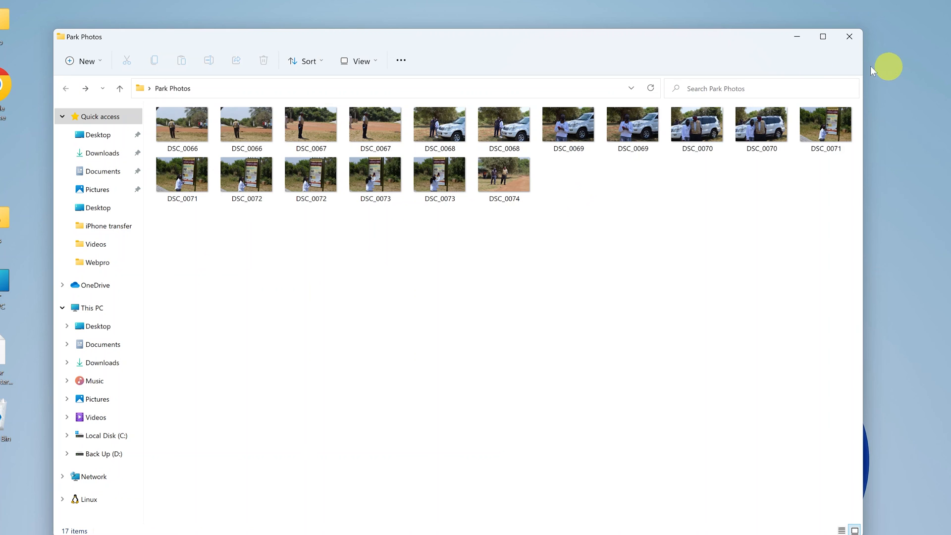
left_click(849, 36)
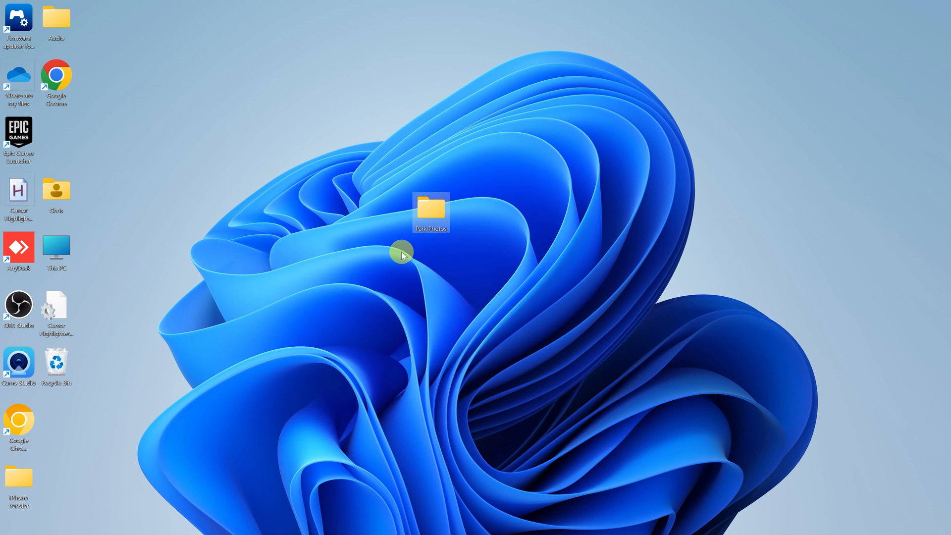